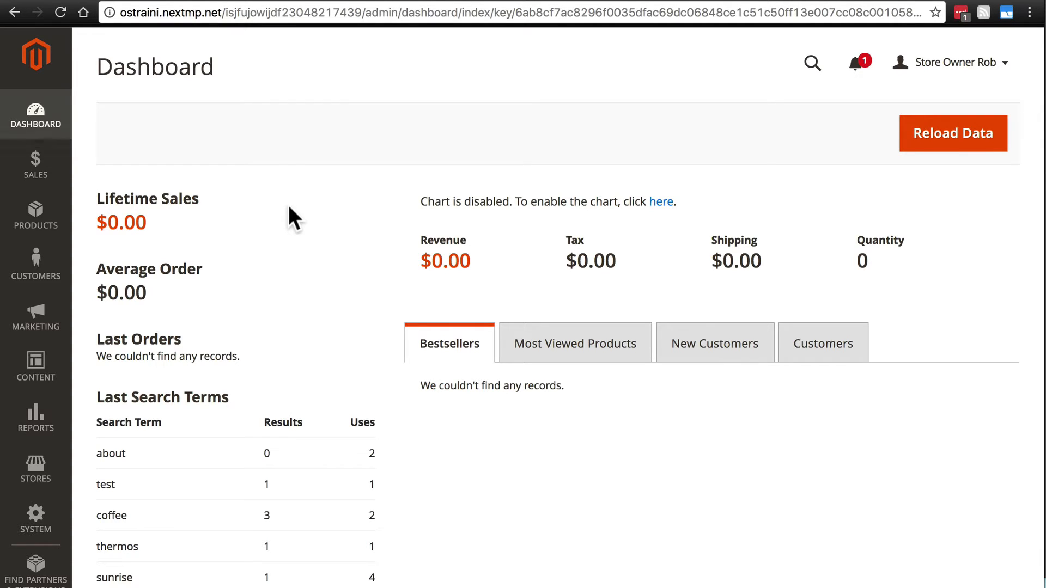
mouse_move(80, 417)
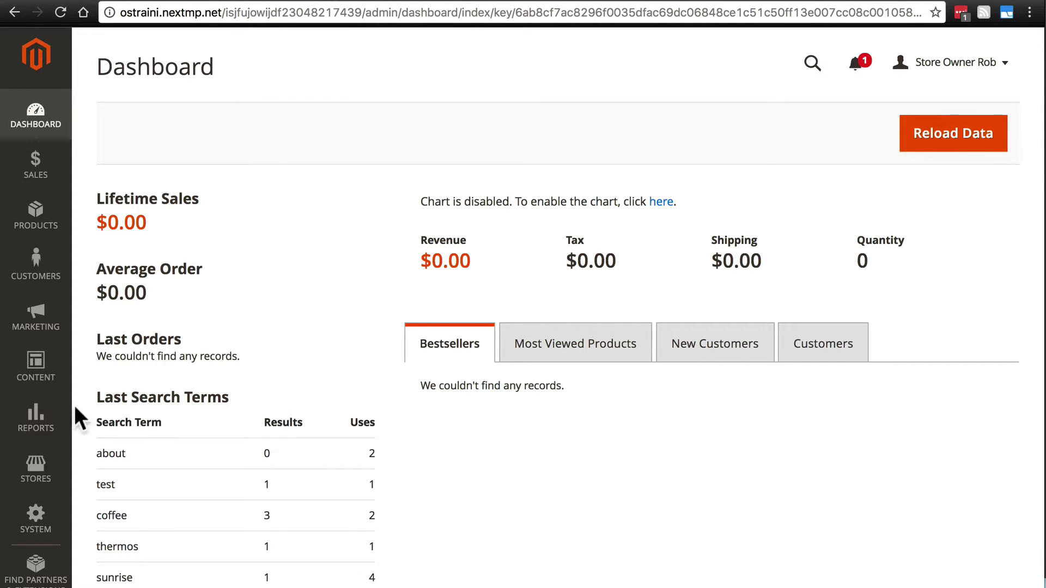
Navigate via Stores > Configuration to the Sales group's Shipping Settings page
click(35, 469)
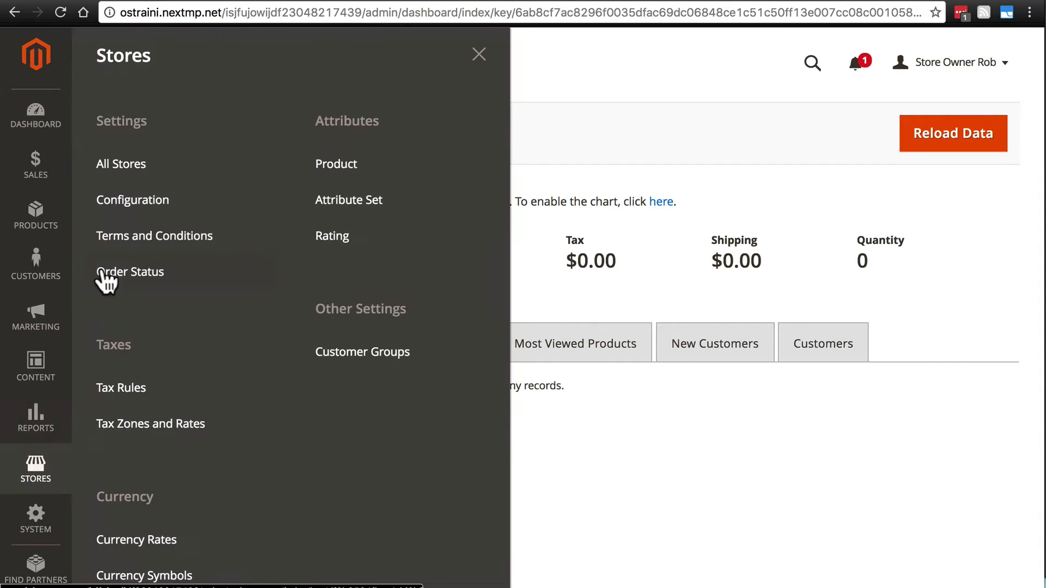
click(132, 200)
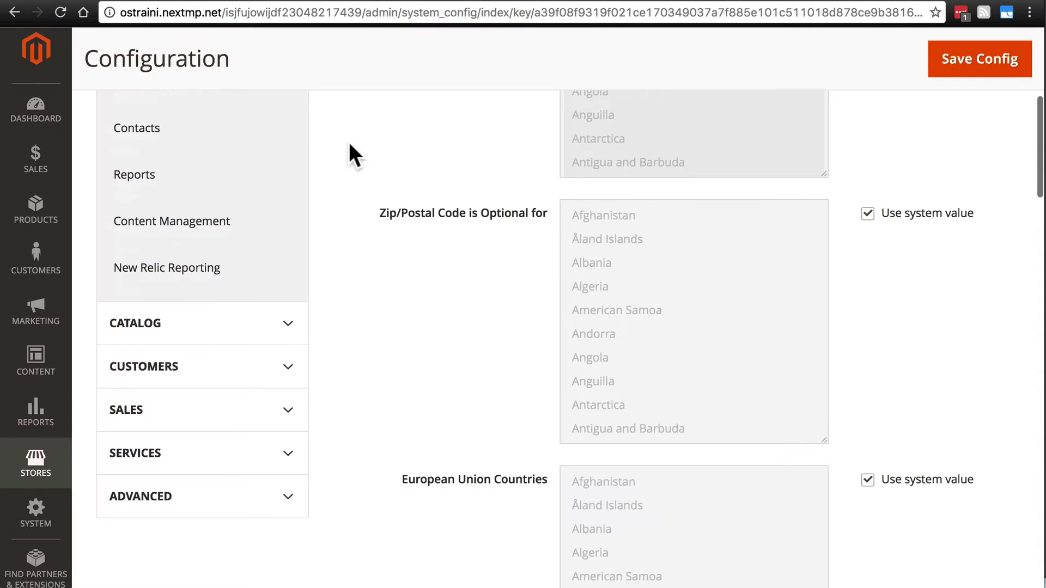
scroll(down, 3)
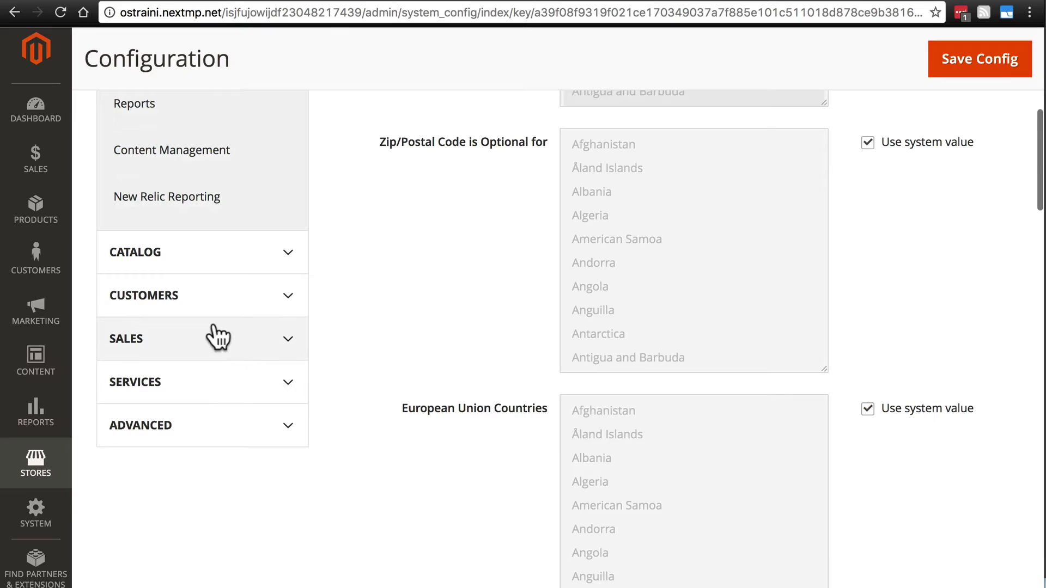
click(126, 338)
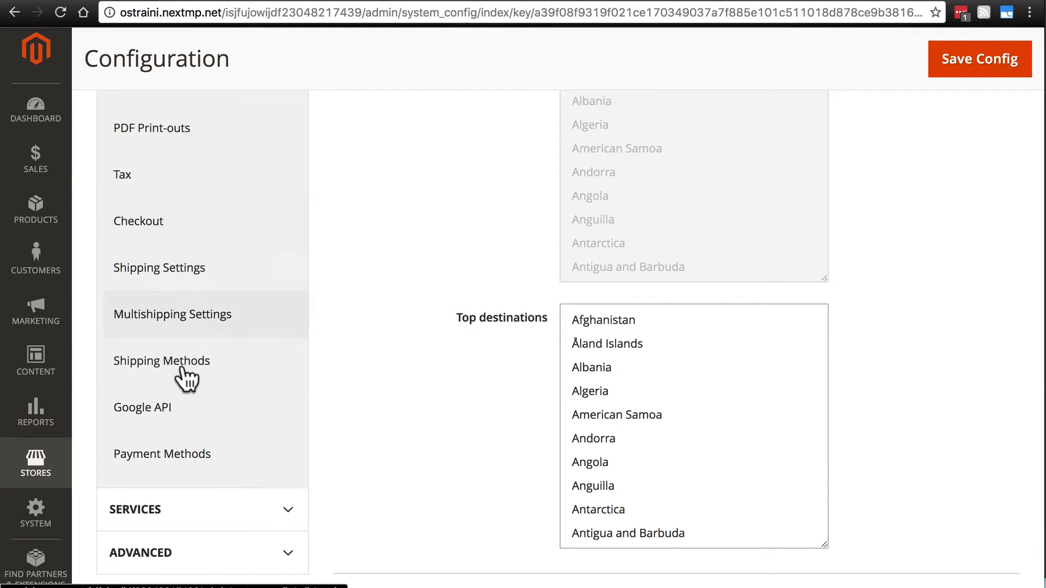
click(159, 267)
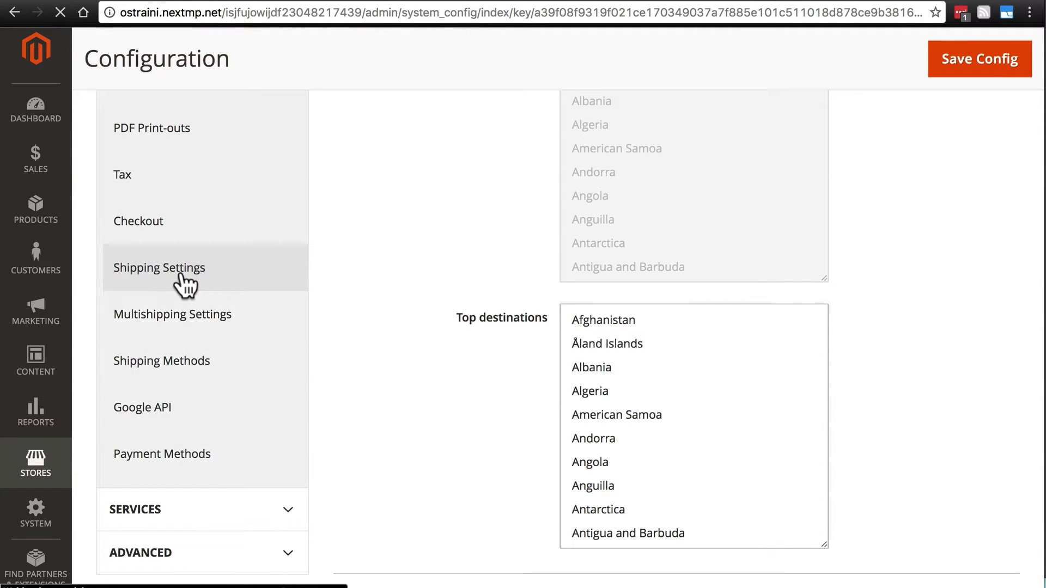
Expand the shipping Origin address fields and bring the Shipping Policy Parameters into view
click(158, 268)
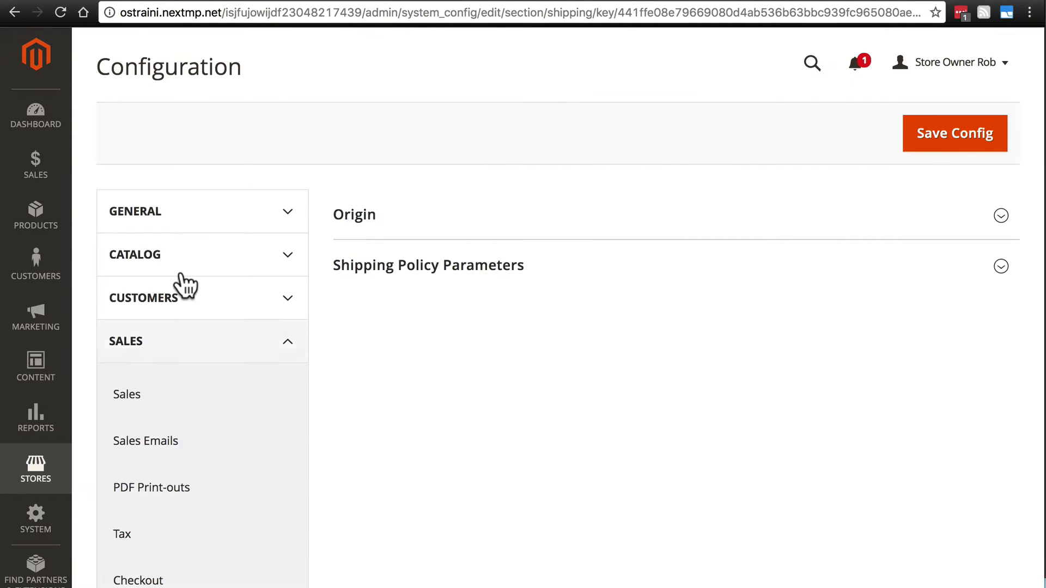
click(1001, 214)
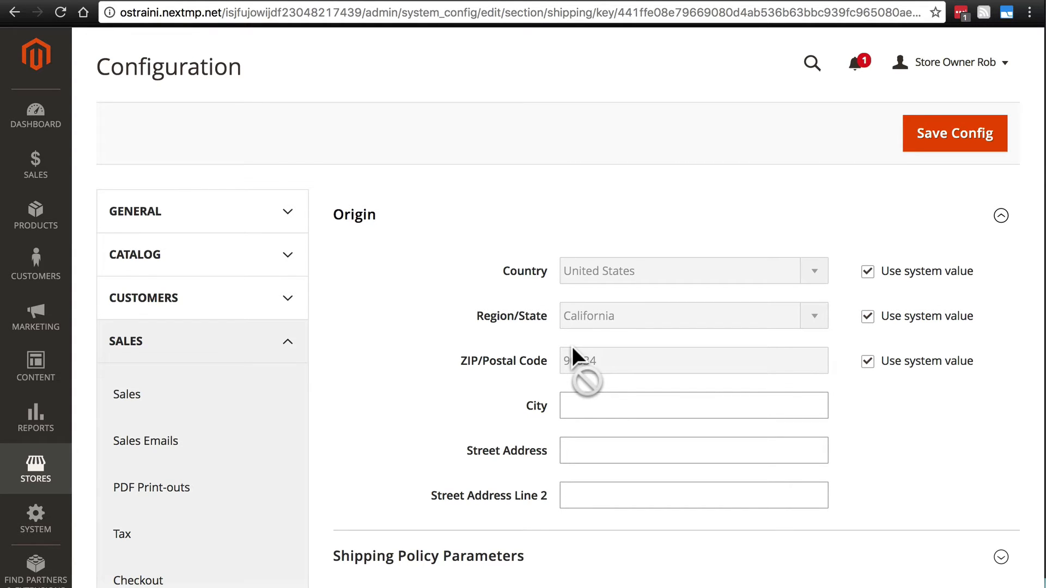
scroll(down, 3)
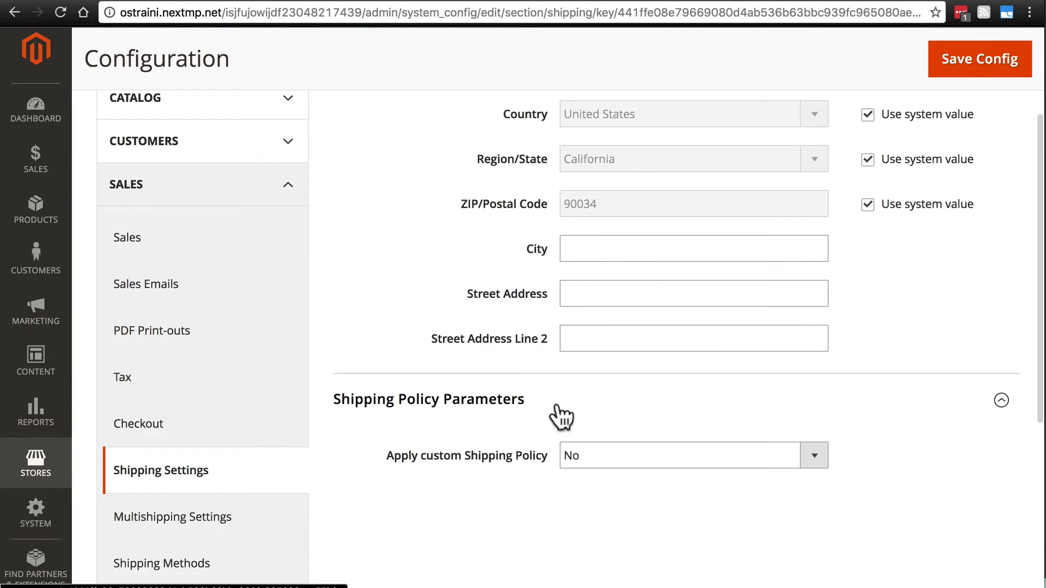
scroll(down, 3)
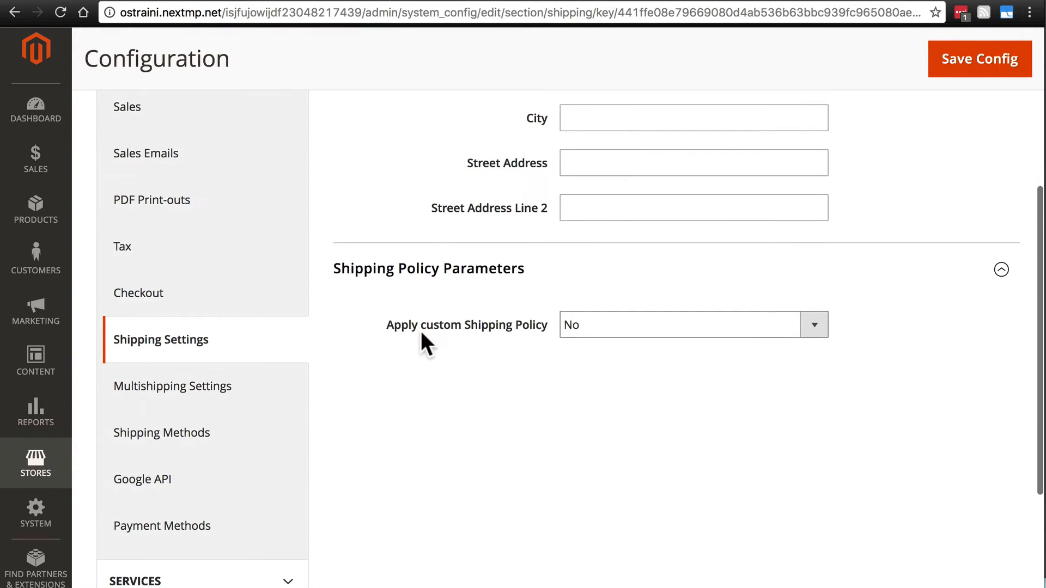
Try Apply custom Shipping Policy = Yes, then return it to No
click(692, 325)
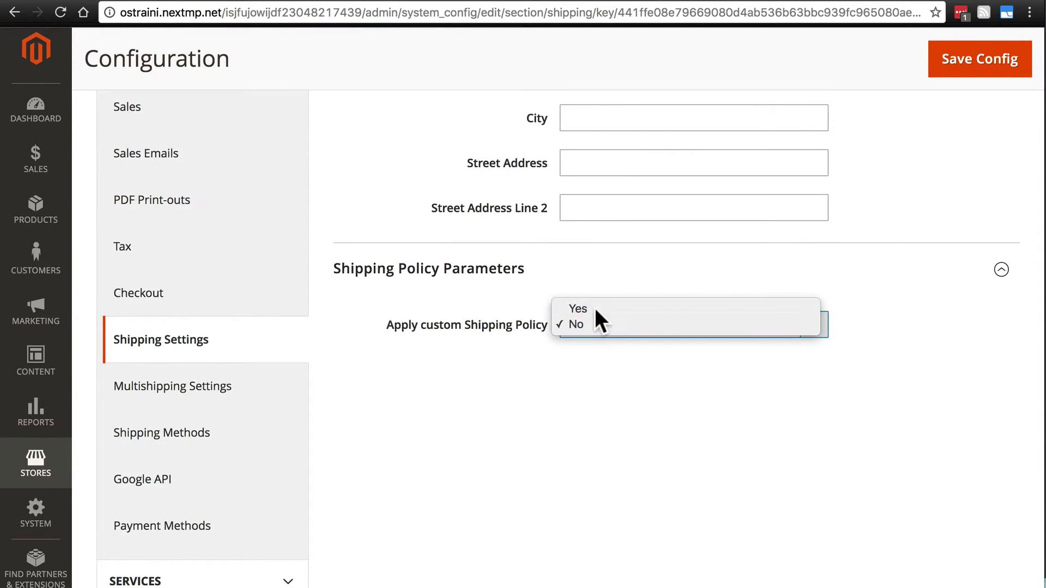
click(577, 308)
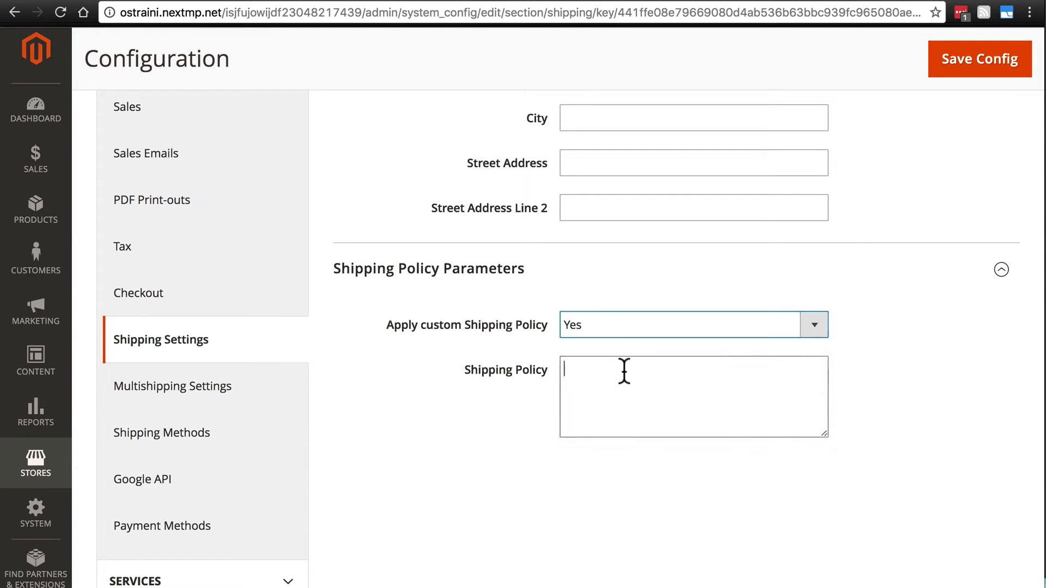
click(694, 395)
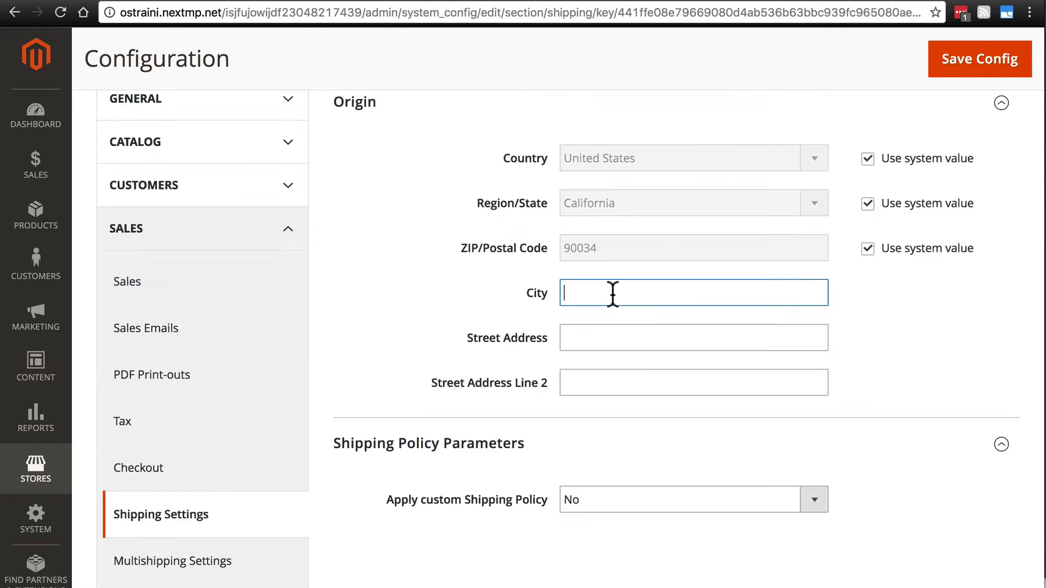
Save Birmingham and 1234 Fake St. as the shipping origin city and street, dismissing the cache warning
text(Birmingham)
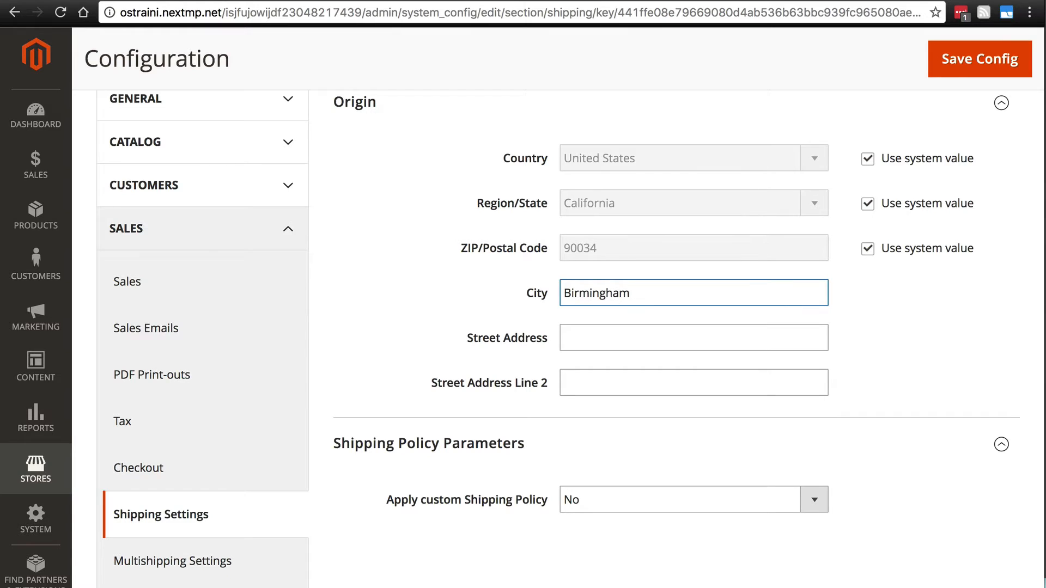
text(1234 Fake St.)
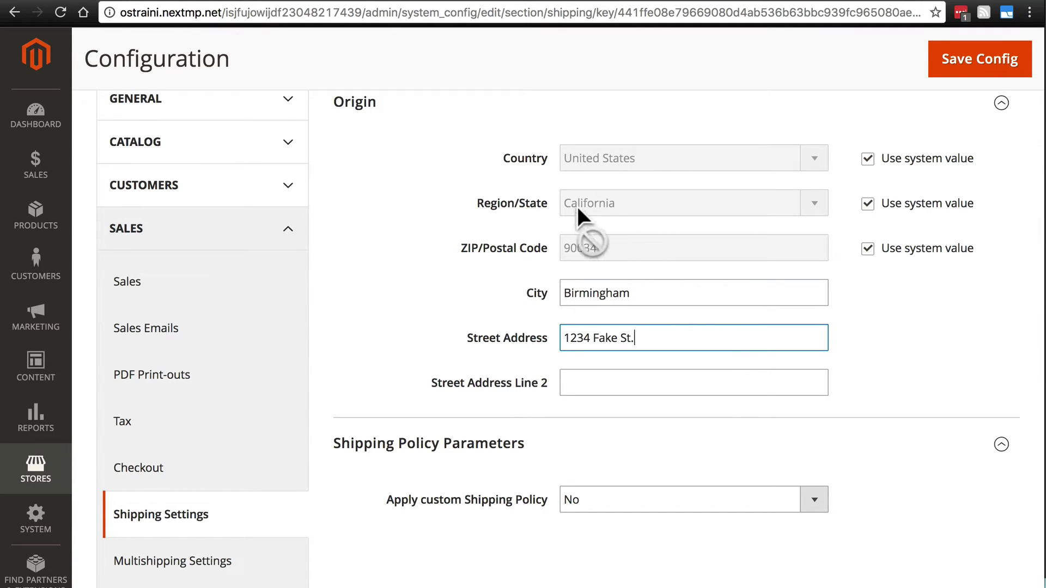
mouse_move(590, 327)
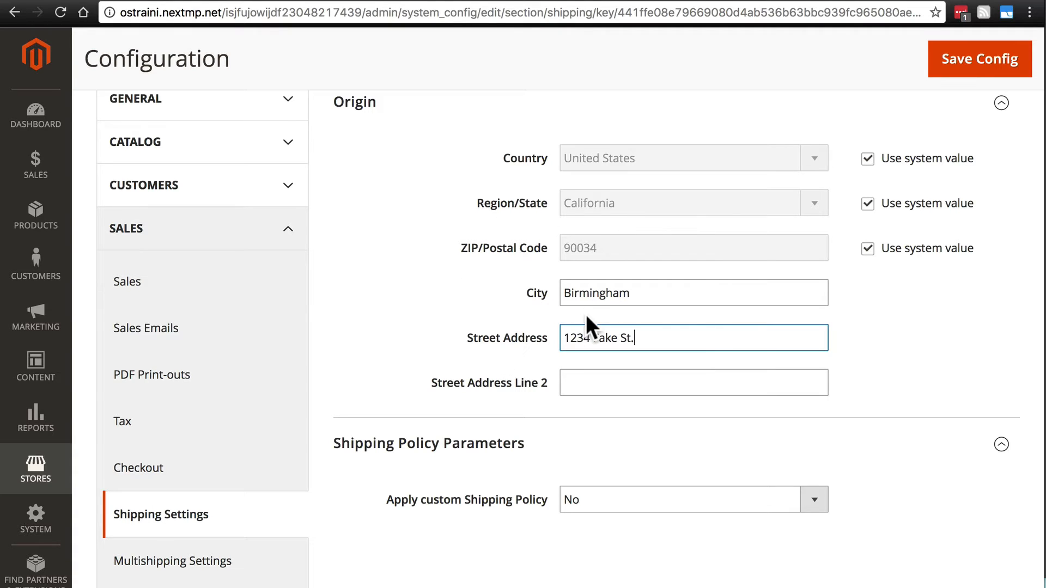
text(F)
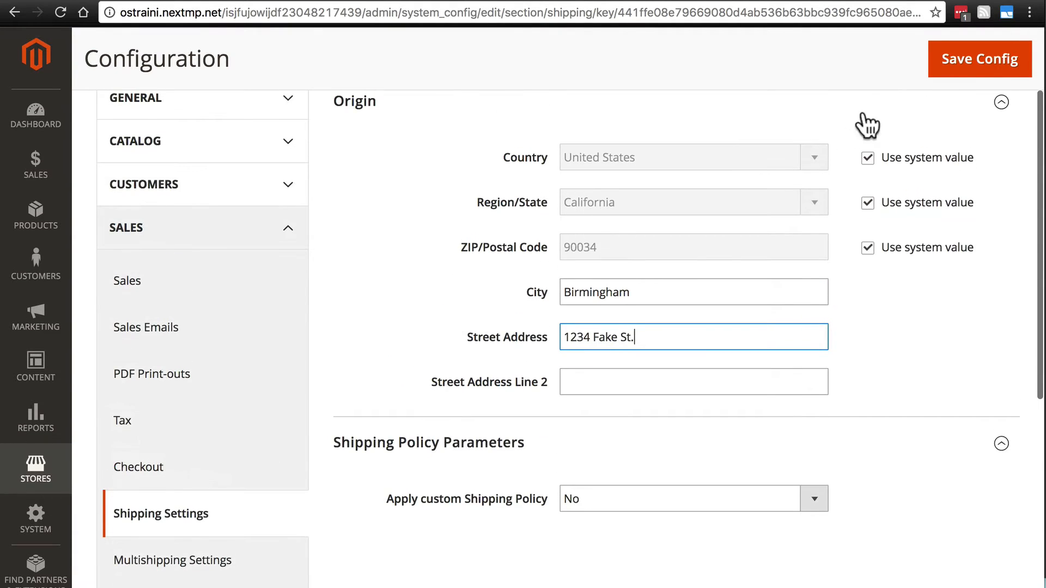
click(979, 59)
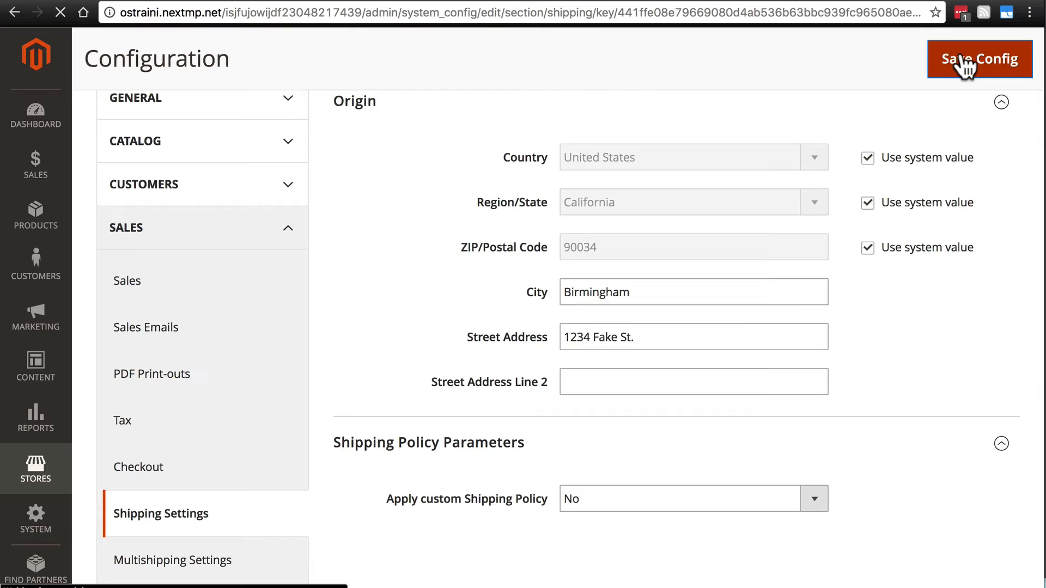
click(978, 59)
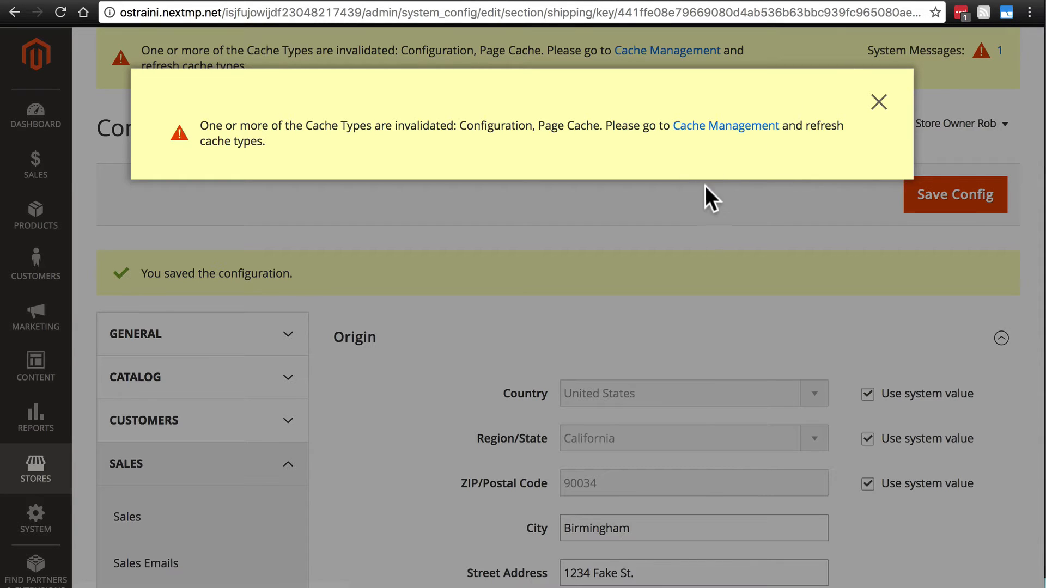
click(879, 102)
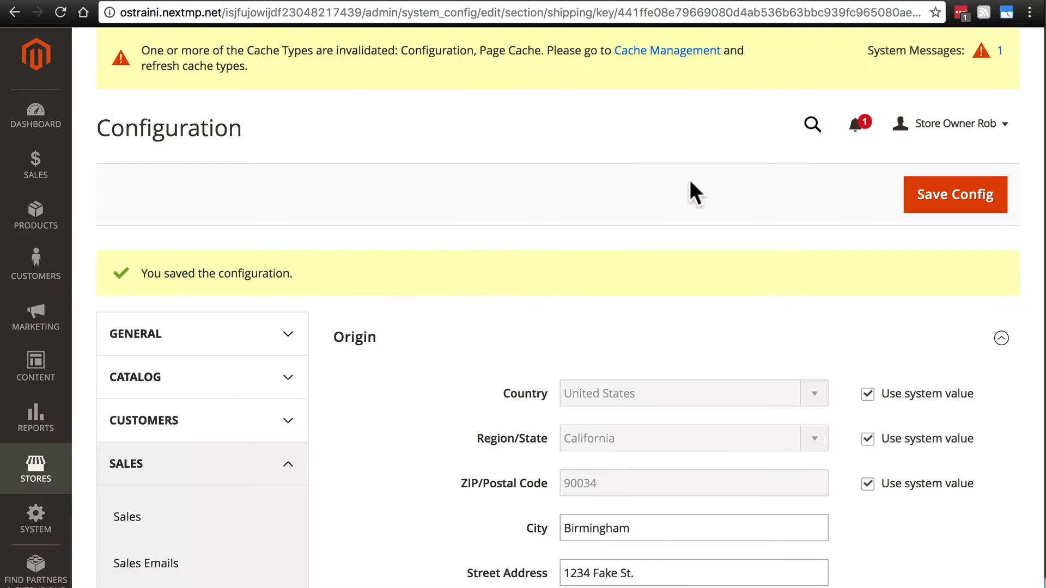
Move on to the Multishipping Settings section under Sales
scroll(down, 3)
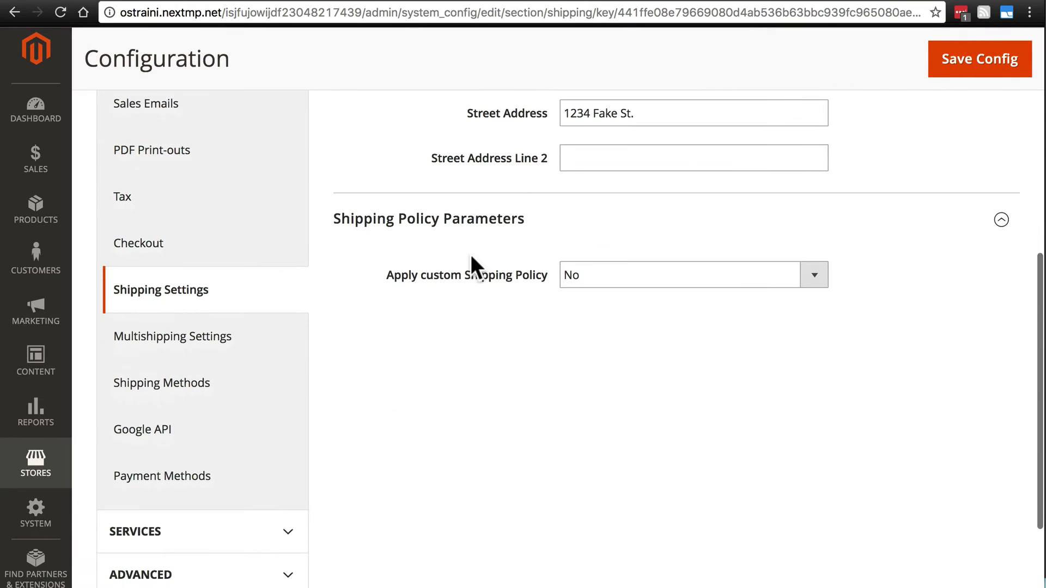
click(172, 336)
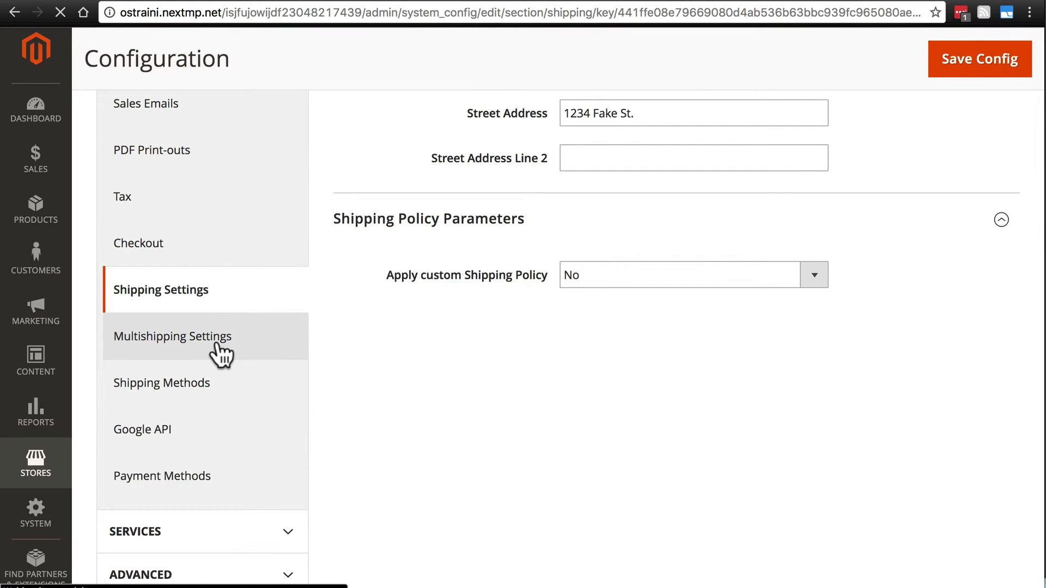
Review the multiple-address shipping option and keep its system default (allowed, up to 100 addresses)
click(172, 336)
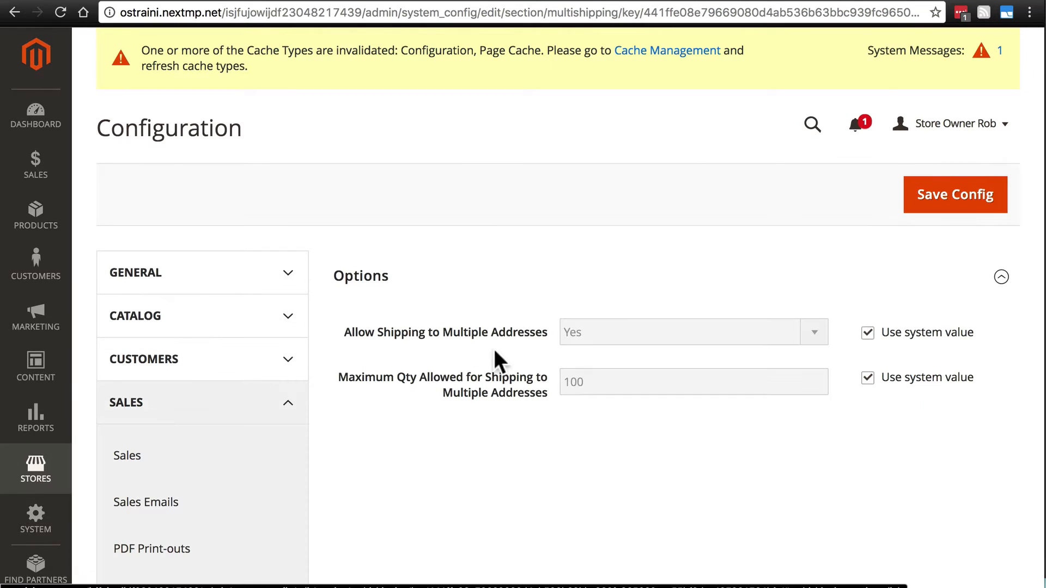
mouse_move(483, 312)
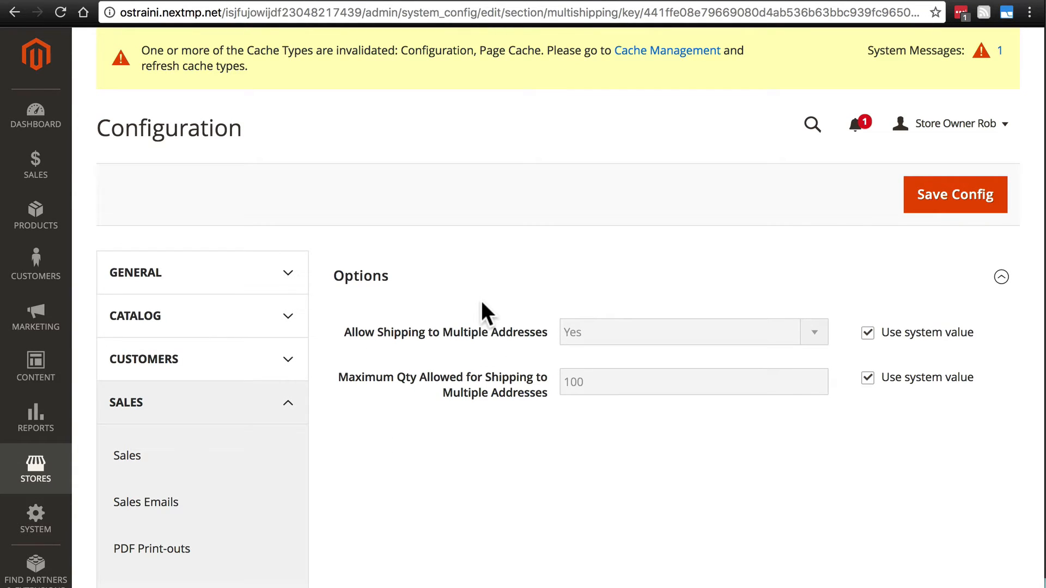
mouse_move(490, 348)
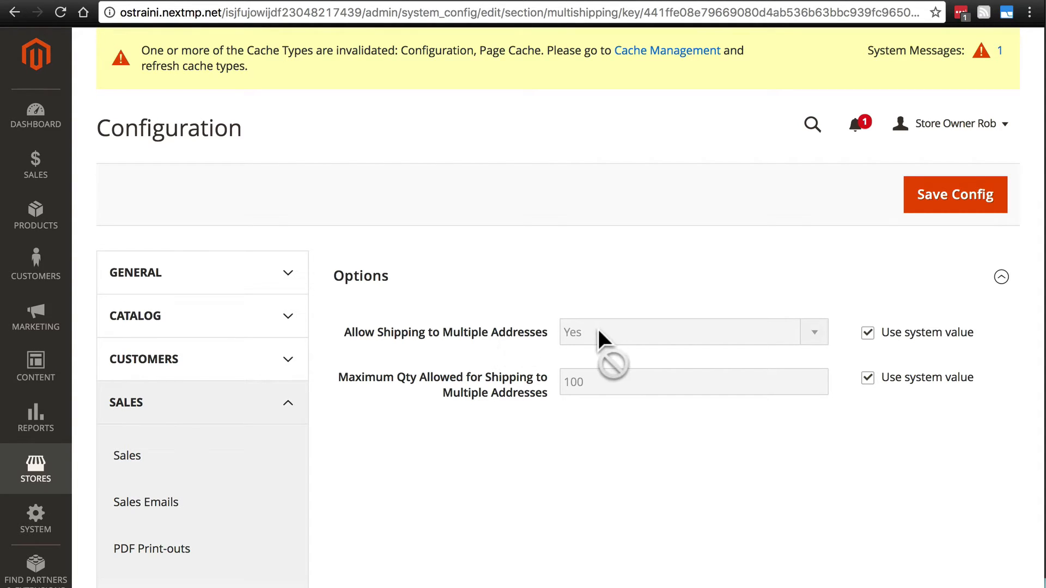
click(867, 332)
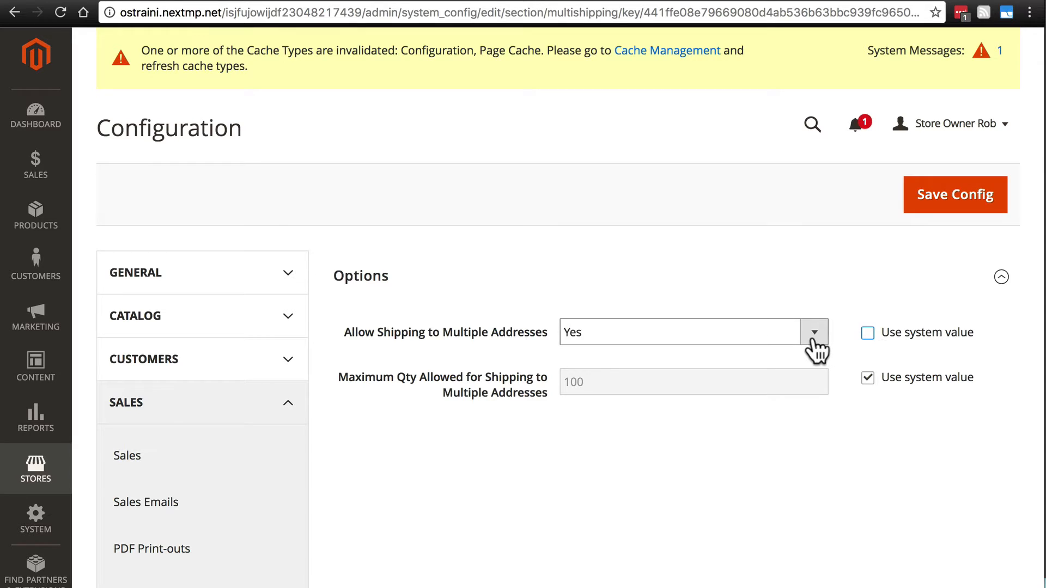
click(814, 333)
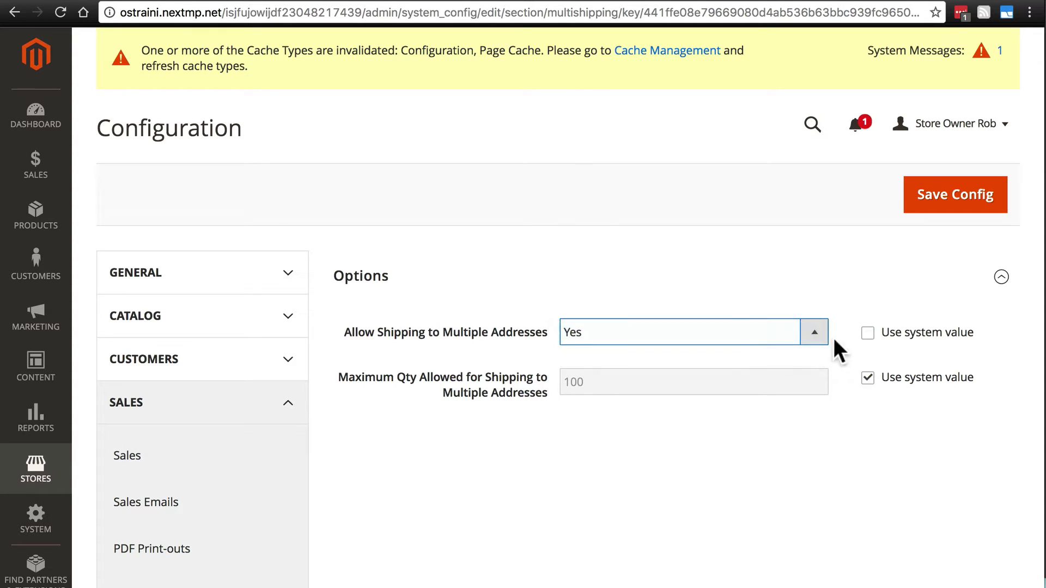
click(868, 332)
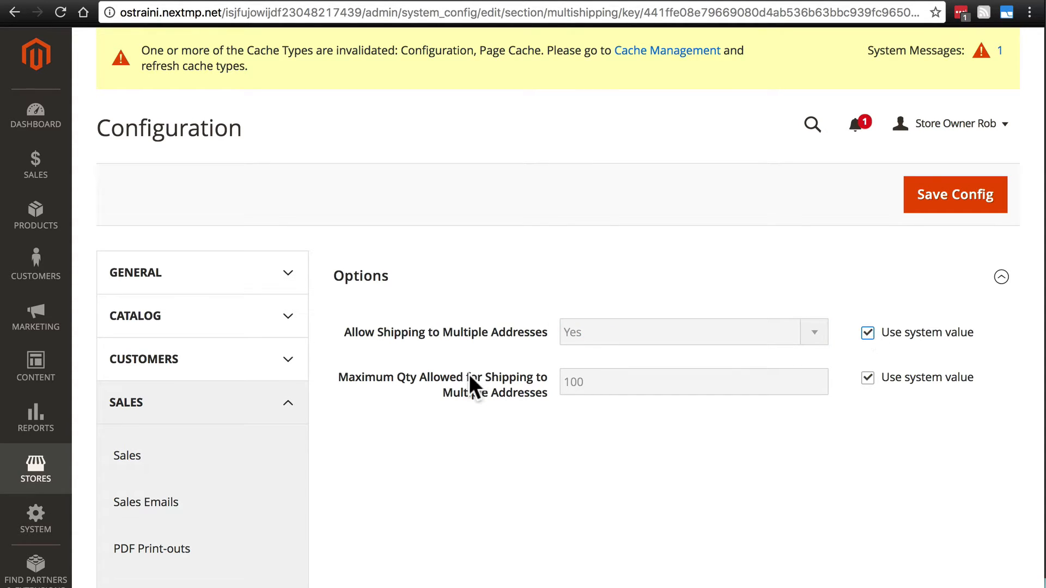
mouse_move(511, 397)
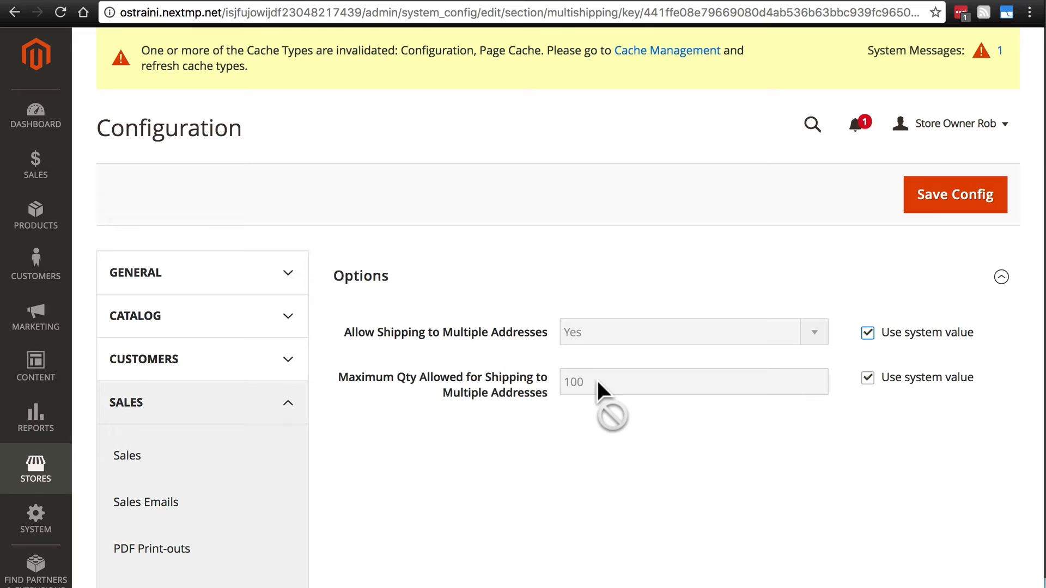
mouse_move(573, 353)
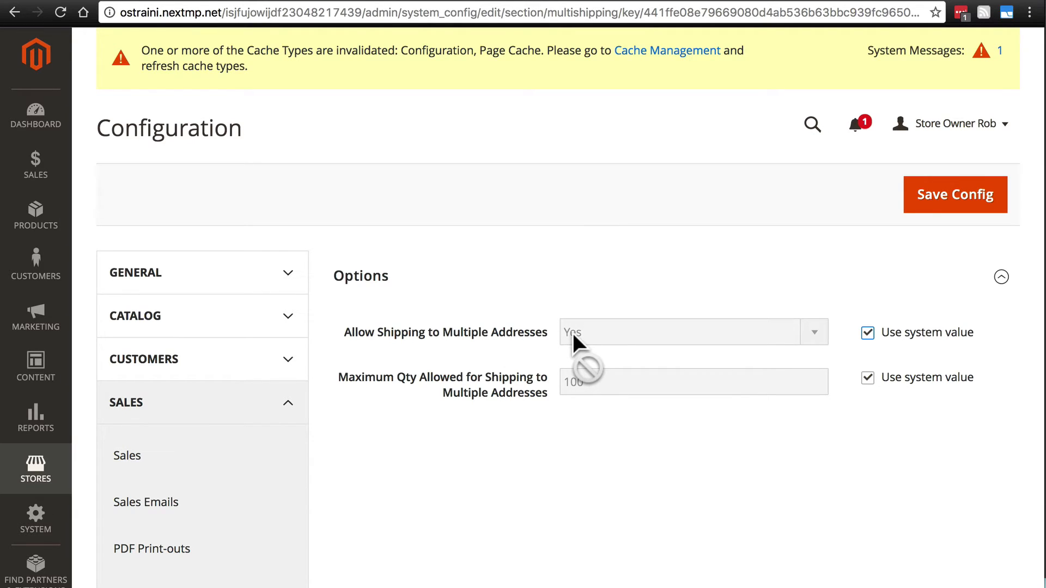
mouse_move(390, 432)
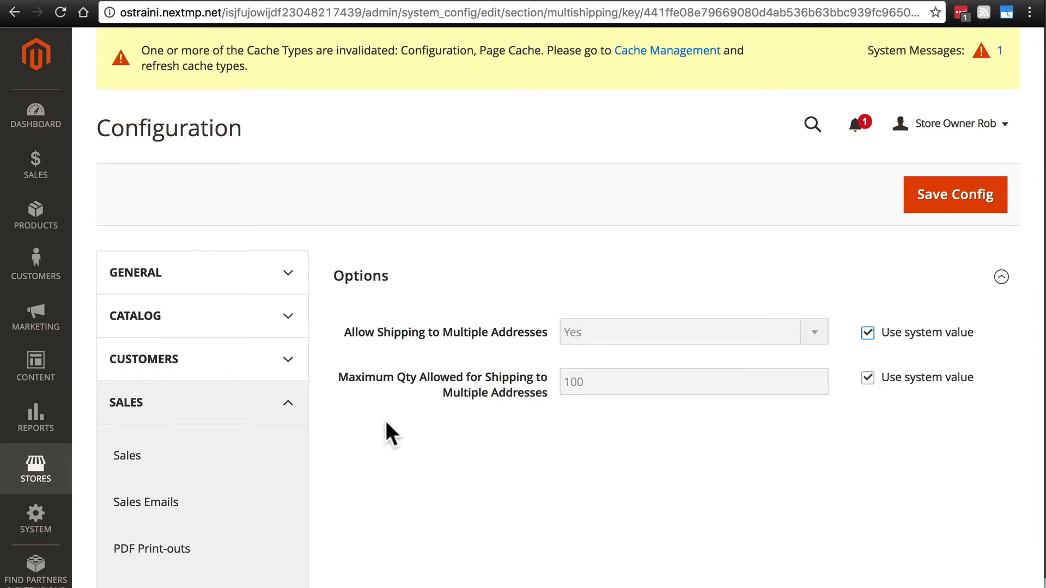
scroll(down, 3)
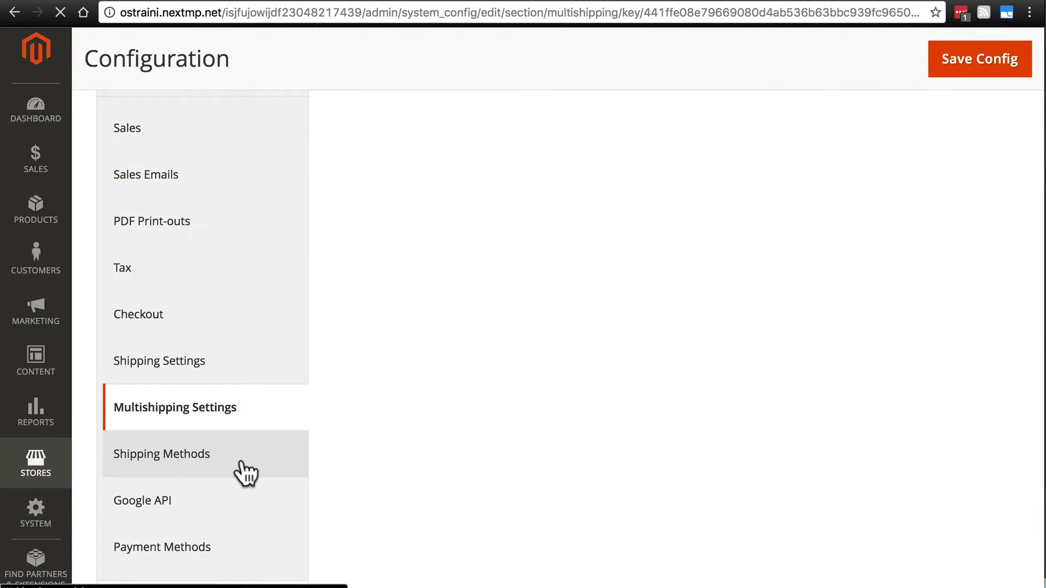
Show the Shipping Methods page with Flat Rate expanded at its defaults (enabled, per item, 5.00)
click(161, 454)
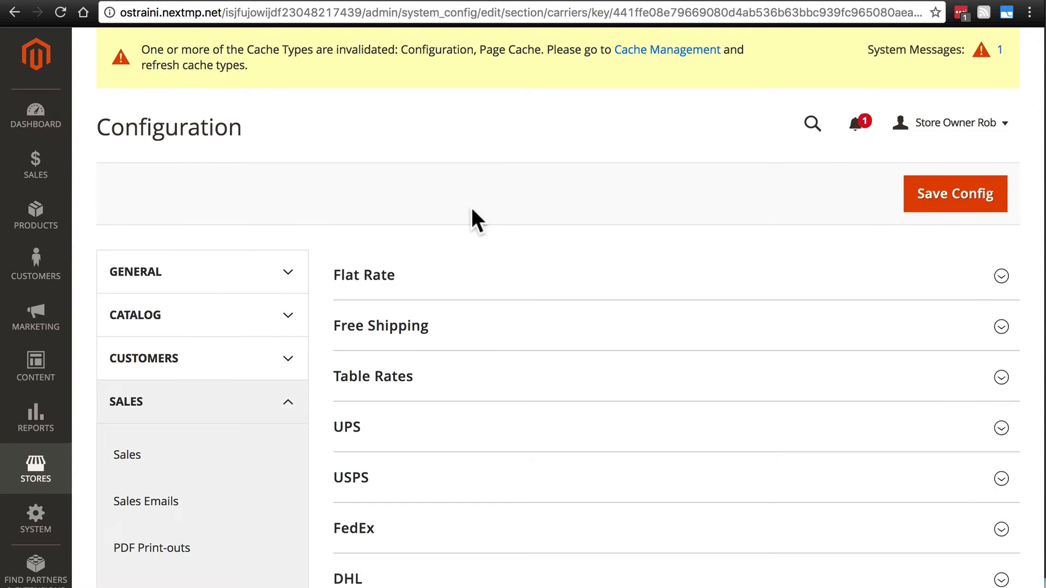
scroll(down, 3)
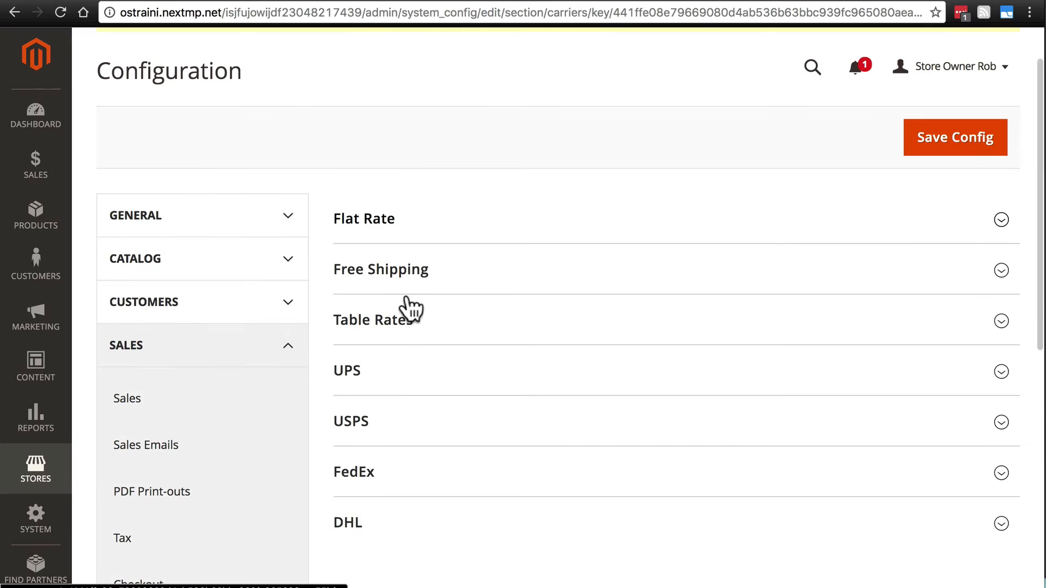
mouse_move(449, 240)
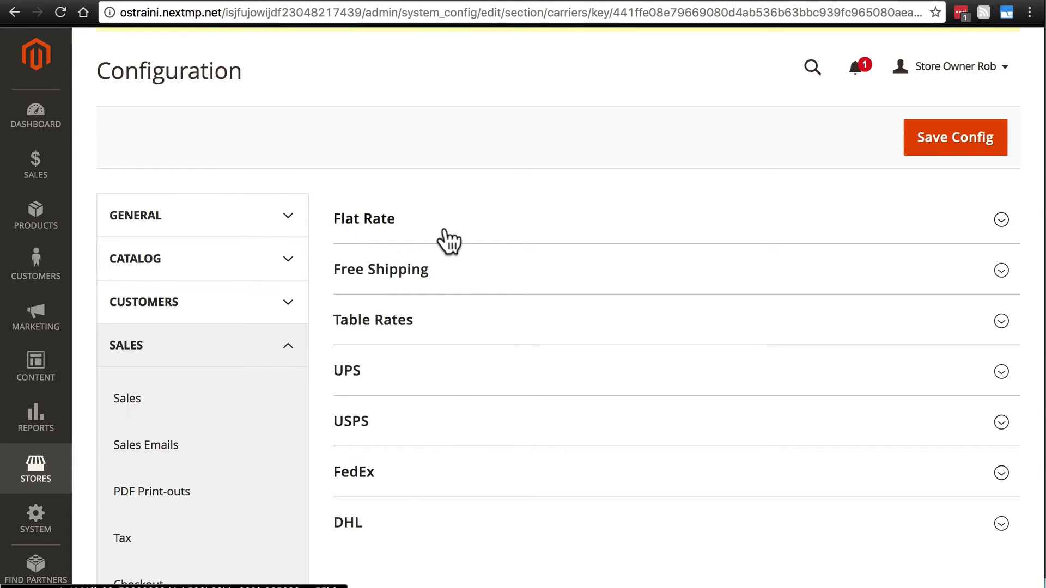
click(1001, 219)
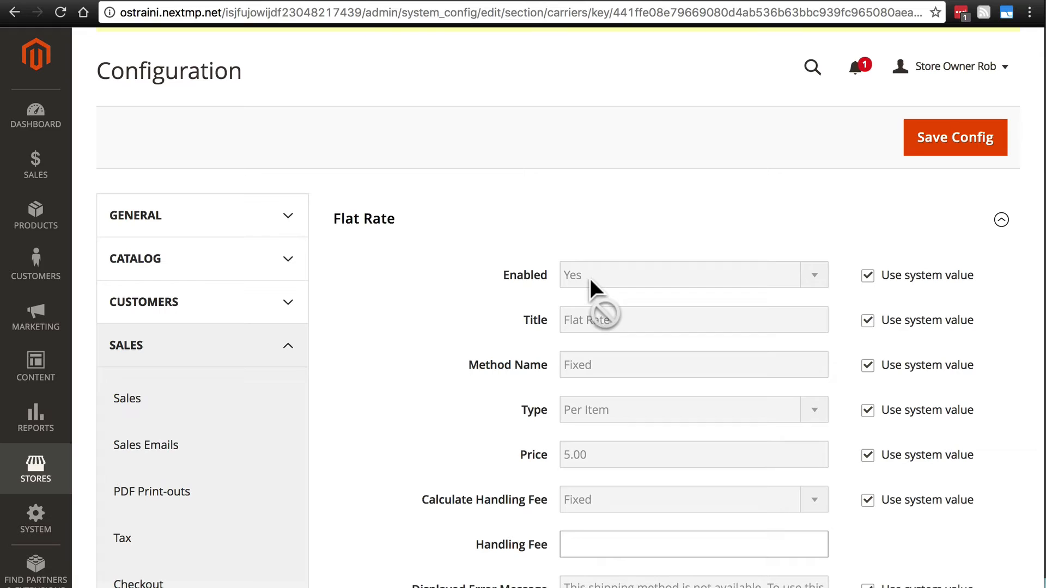
mouse_move(394, 252)
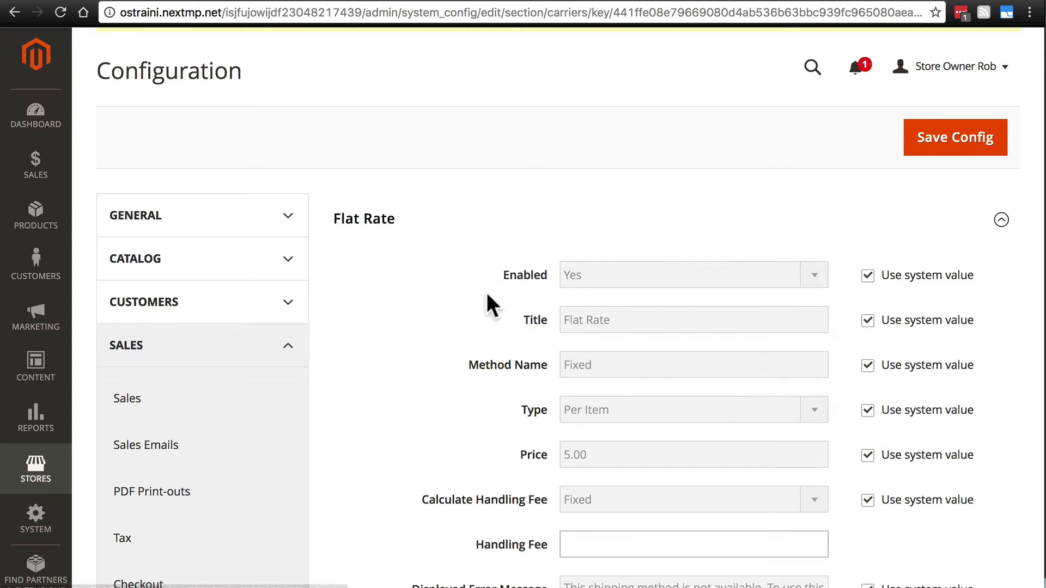
mouse_move(606, 336)
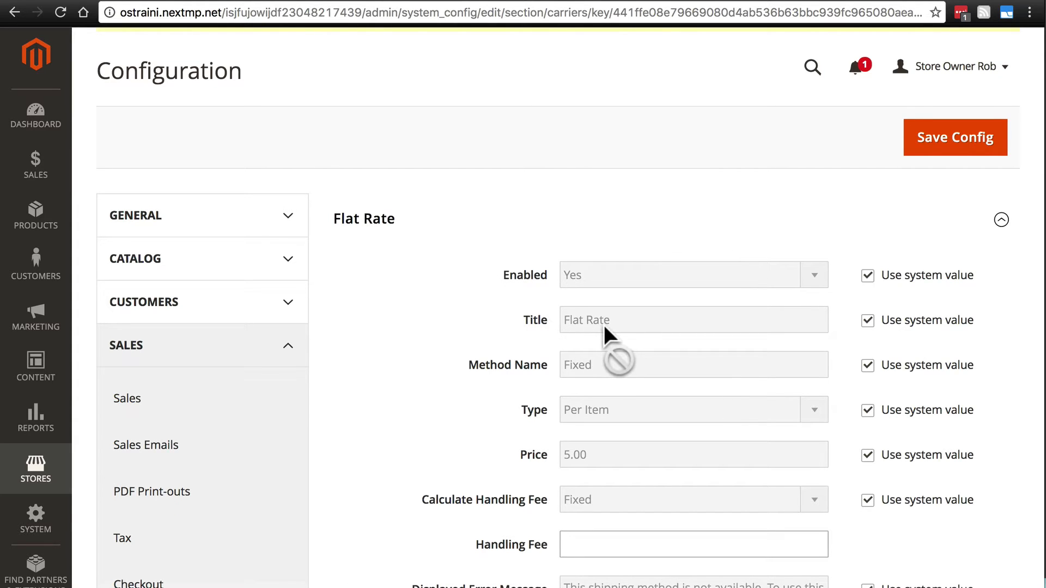
mouse_move(598, 337)
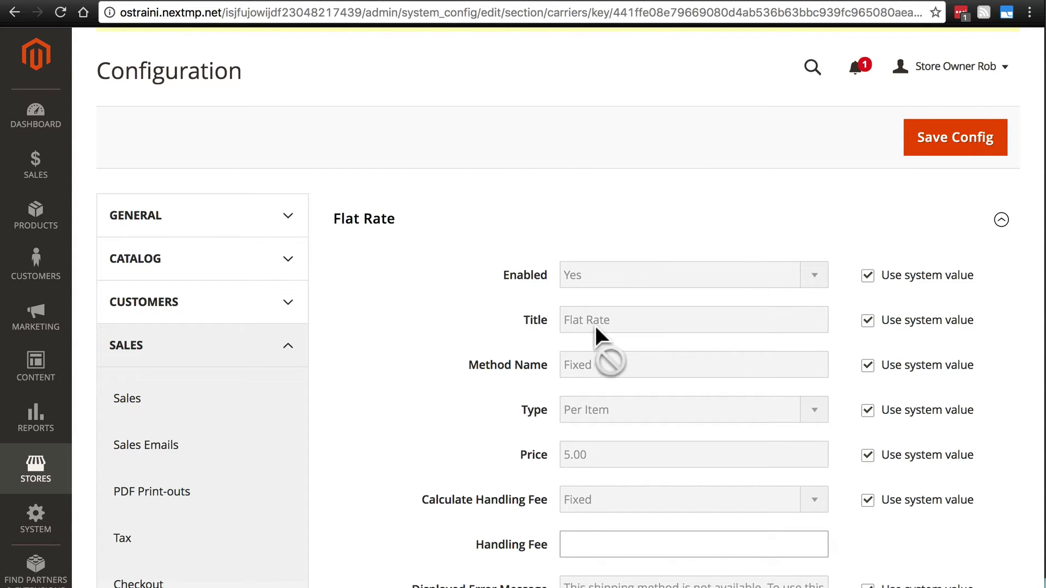
mouse_move(607, 337)
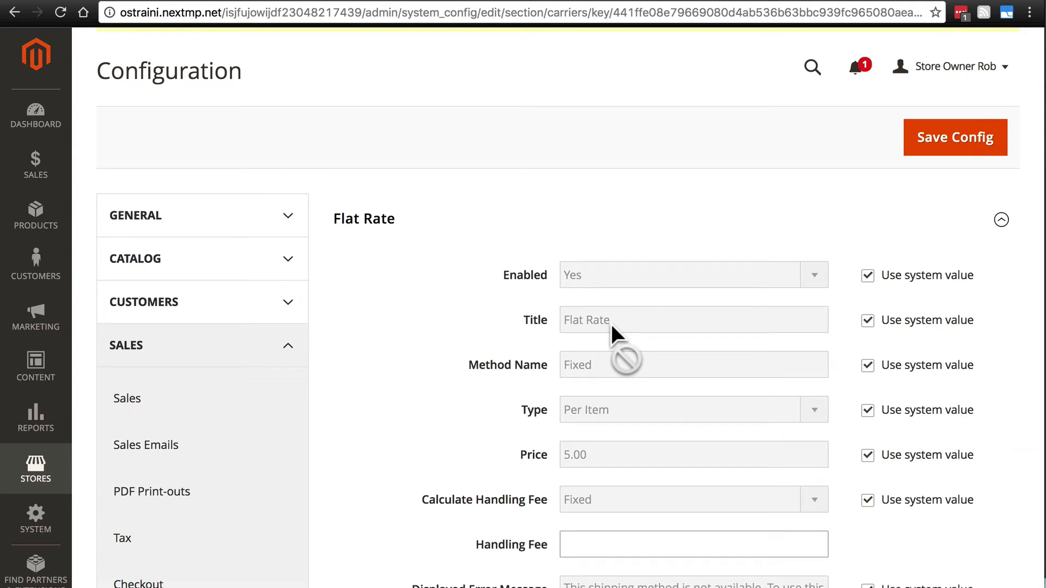
mouse_move(589, 379)
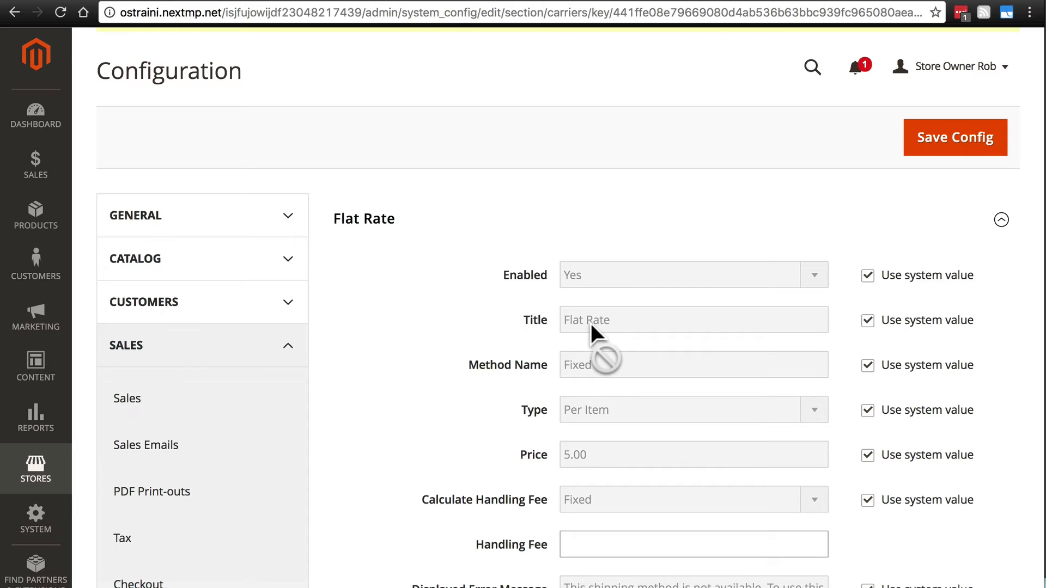
mouse_move(597, 384)
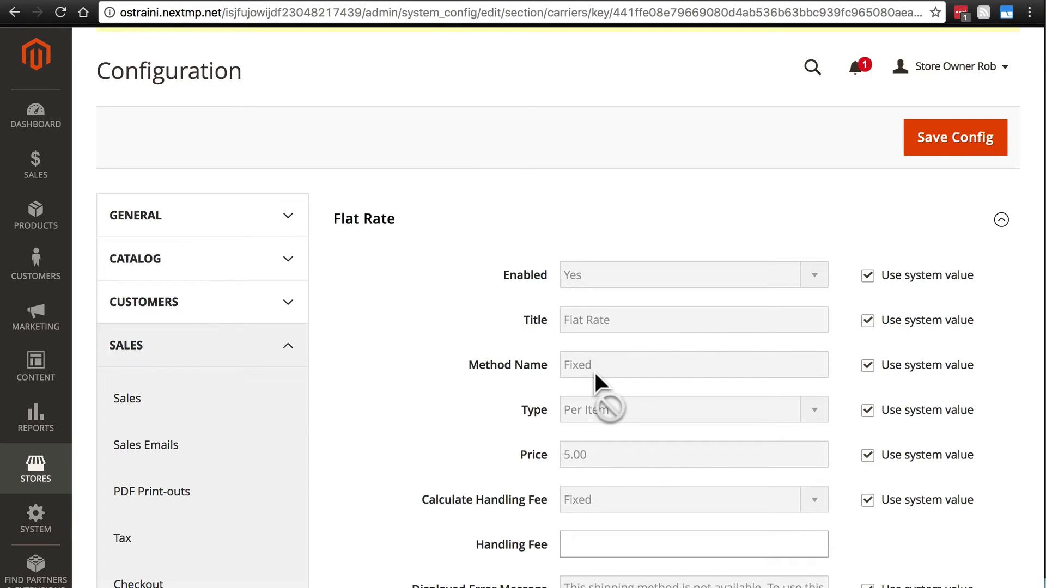
mouse_move(449, 356)
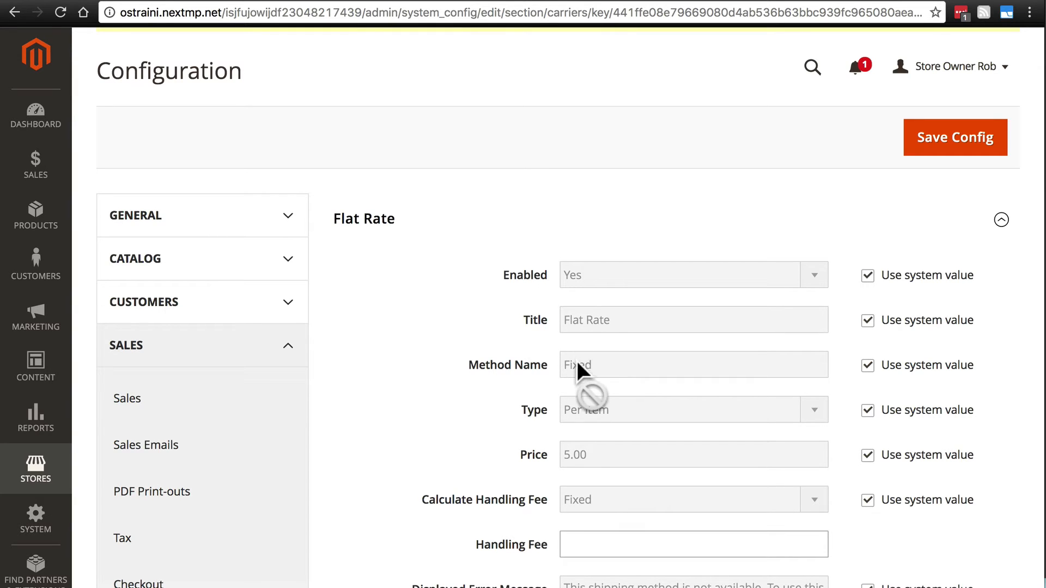
scroll(down, 3)
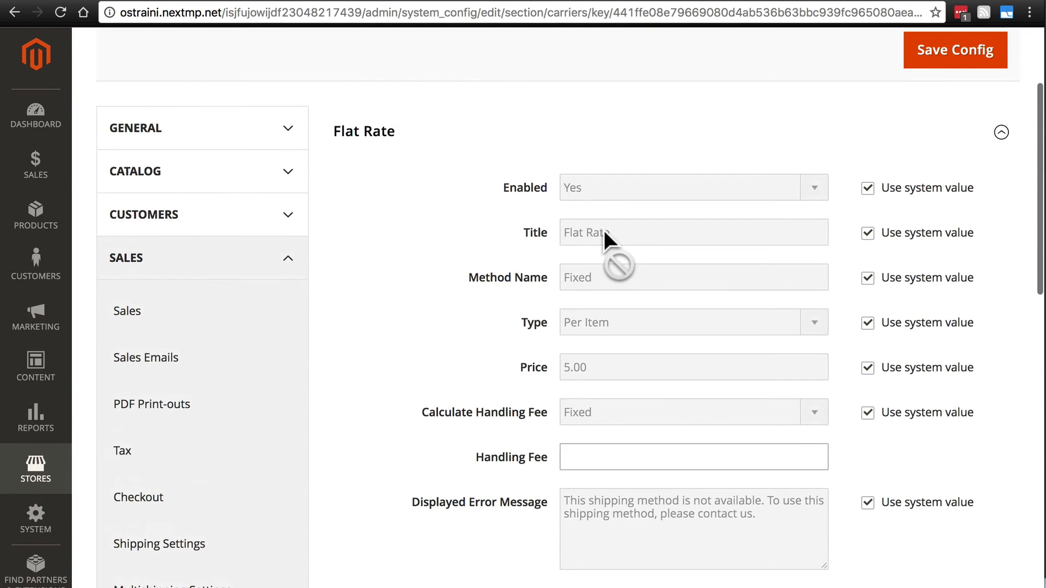
mouse_move(597, 283)
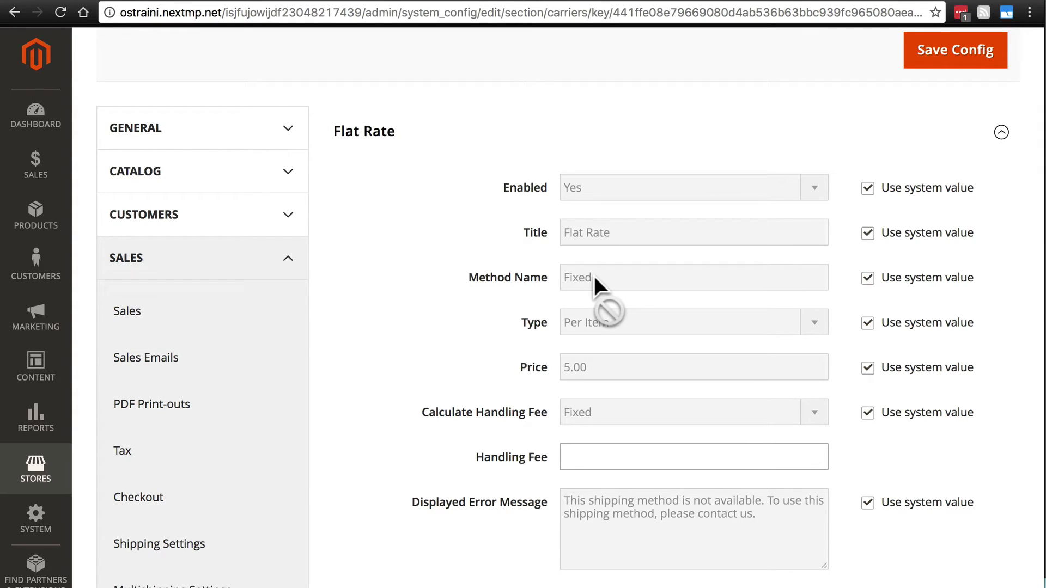
mouse_move(586, 260)
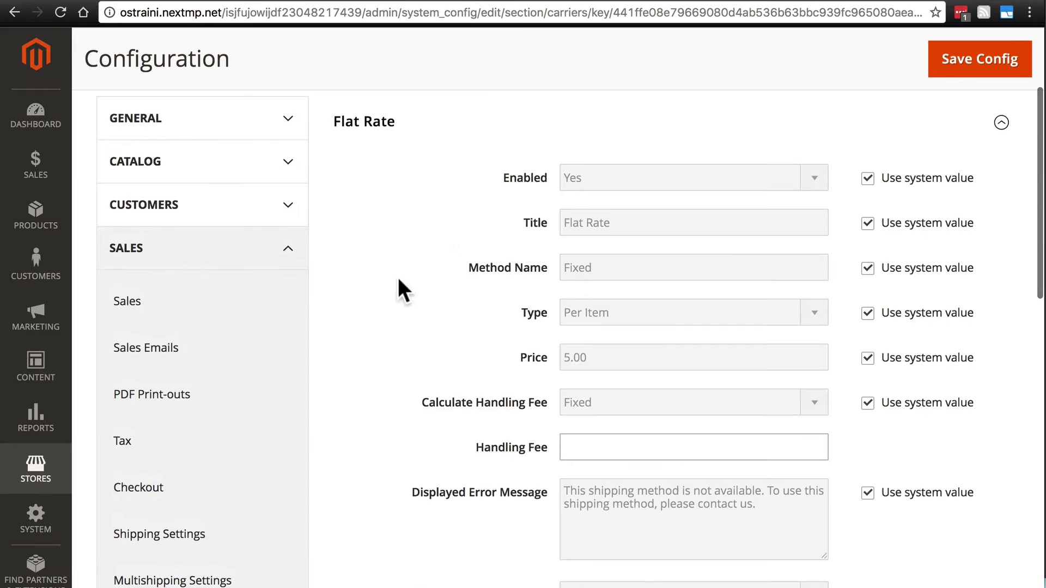
Override the Flat Rate type default and set it to None, then reopen its choices
click(867, 313)
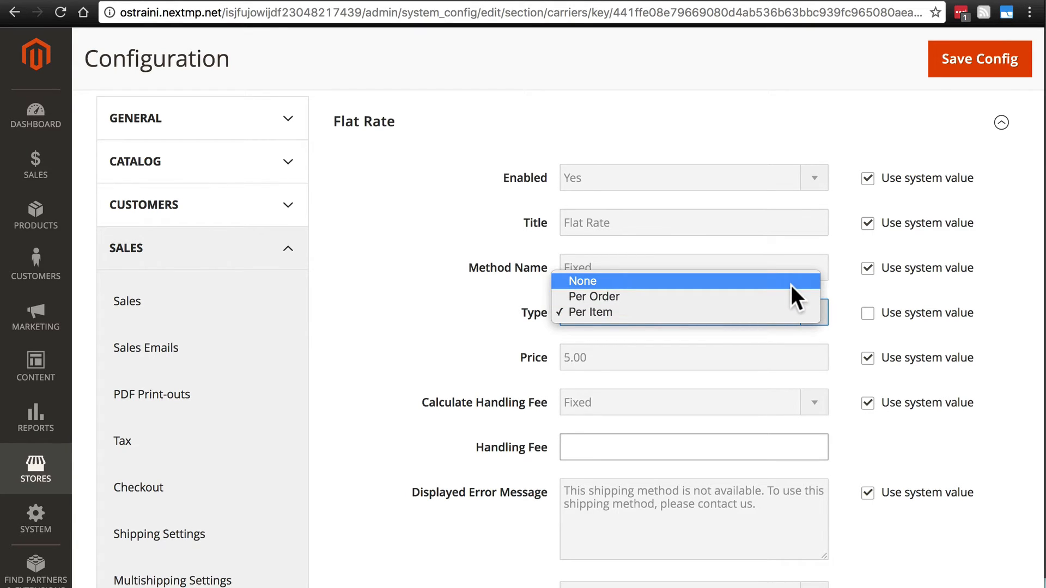
click(582, 280)
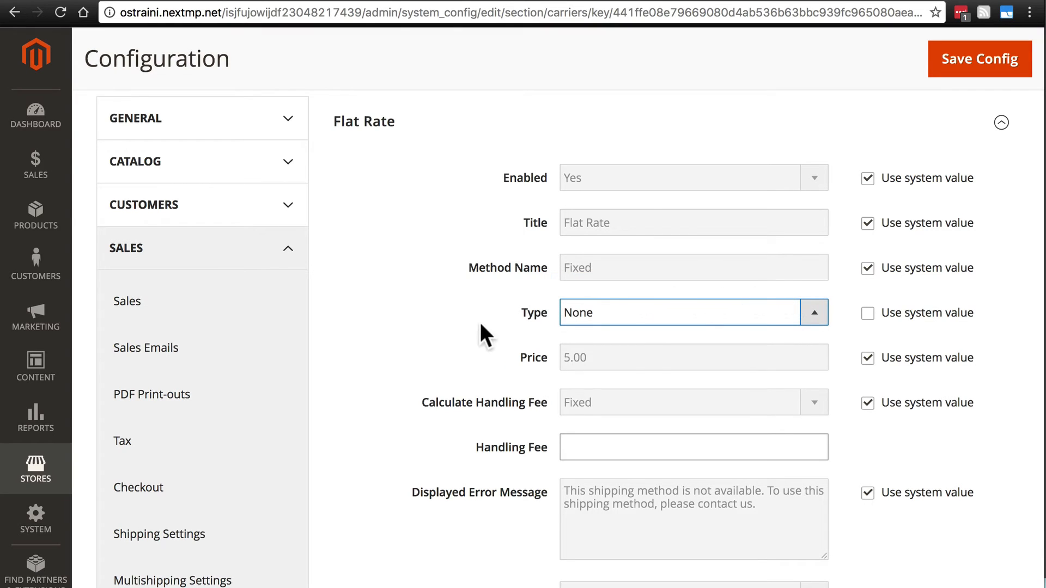
mouse_move(604, 367)
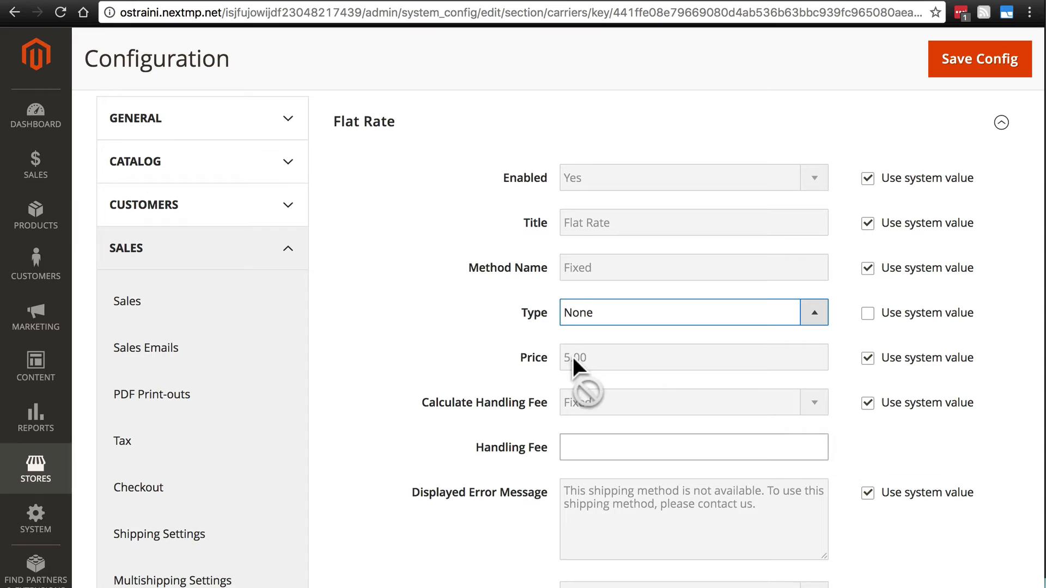
mouse_move(463, 348)
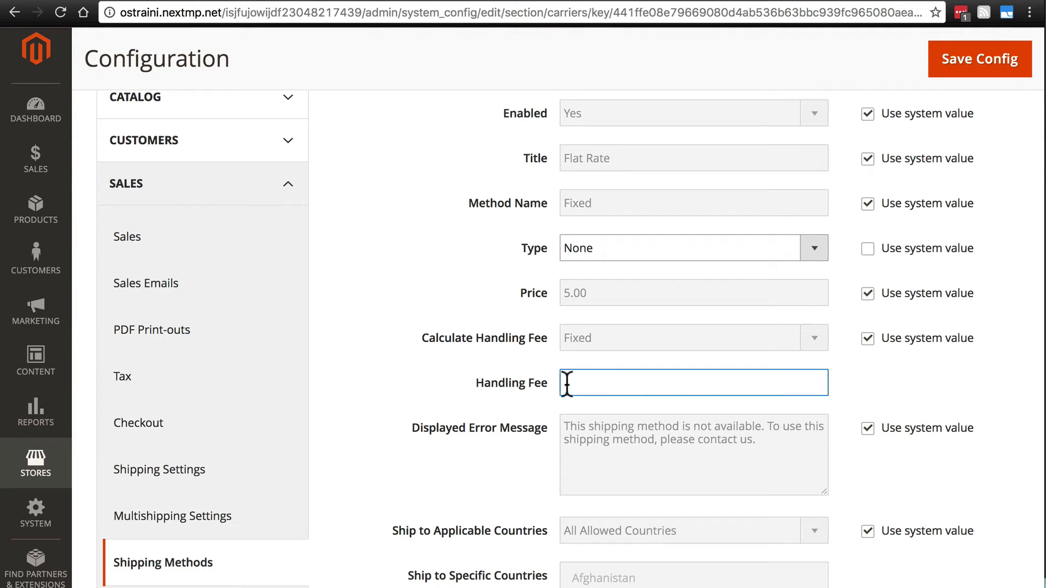
scroll(down, 3)
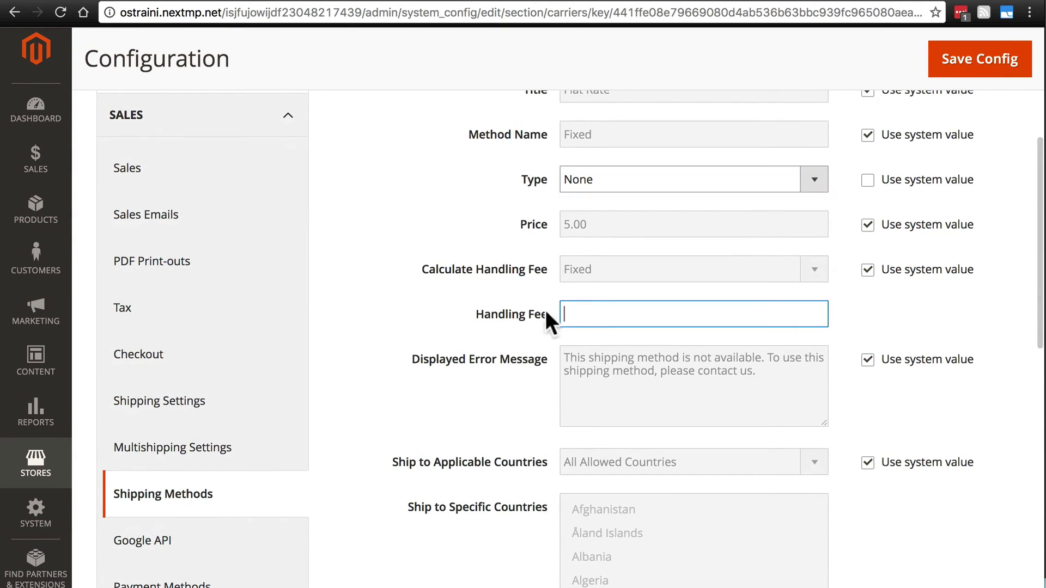
mouse_move(607, 319)
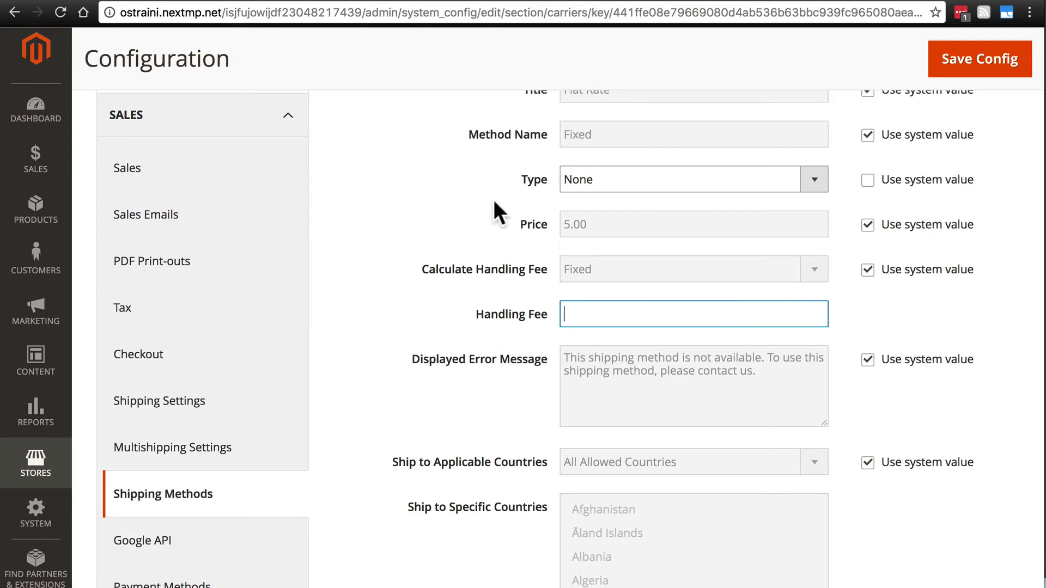
click(692, 178)
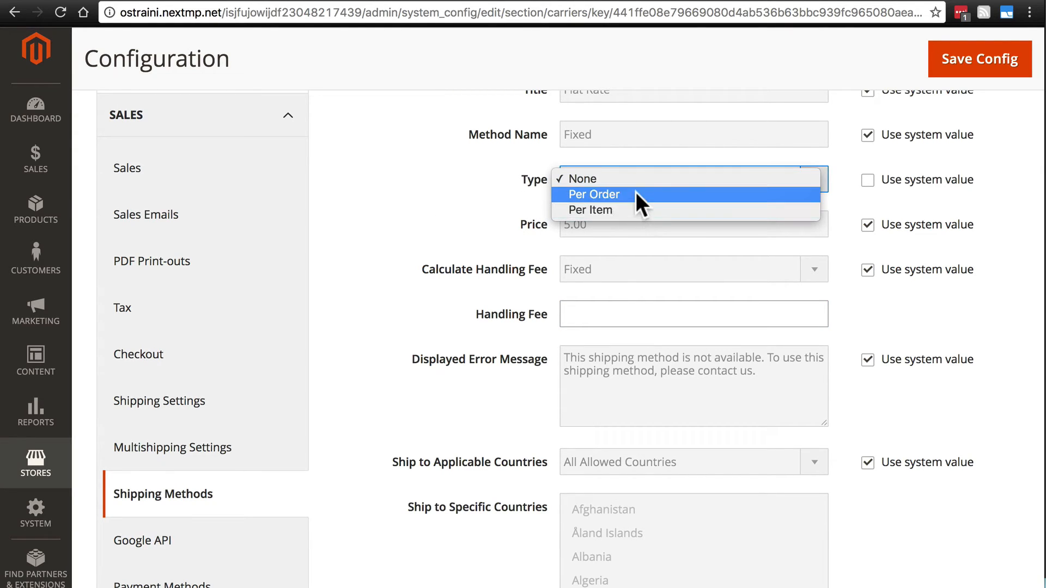
mouse_move(630, 210)
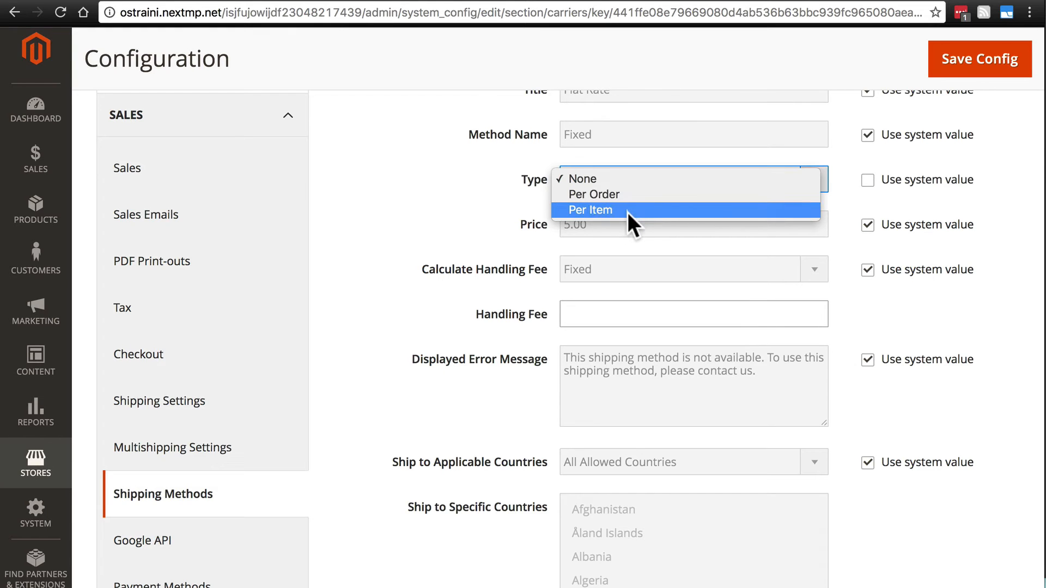
Set Flat Rate to Per Item with price 1.00 and handling fee 0.50
click(590, 209)
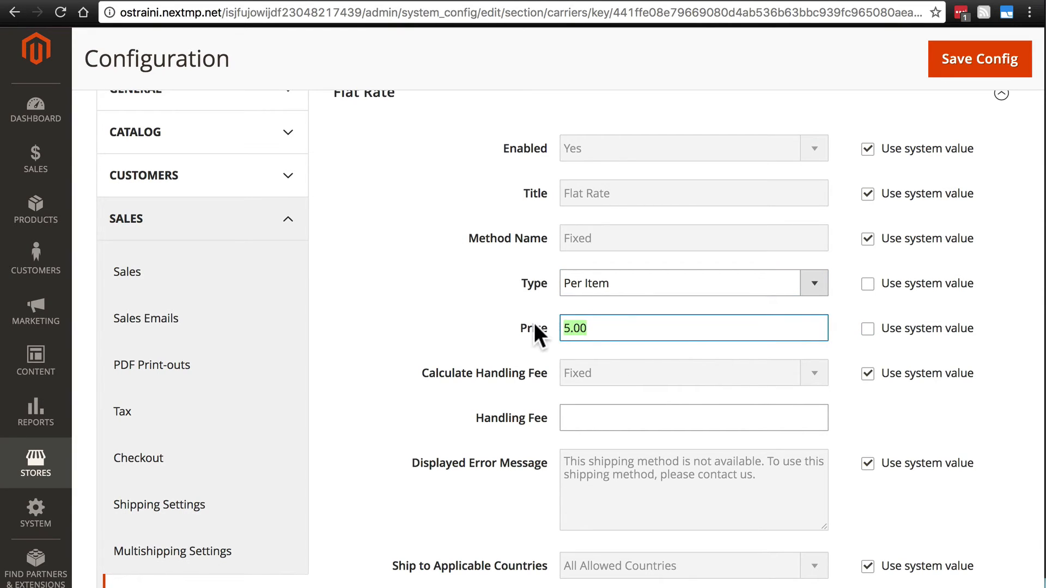
text(1.)
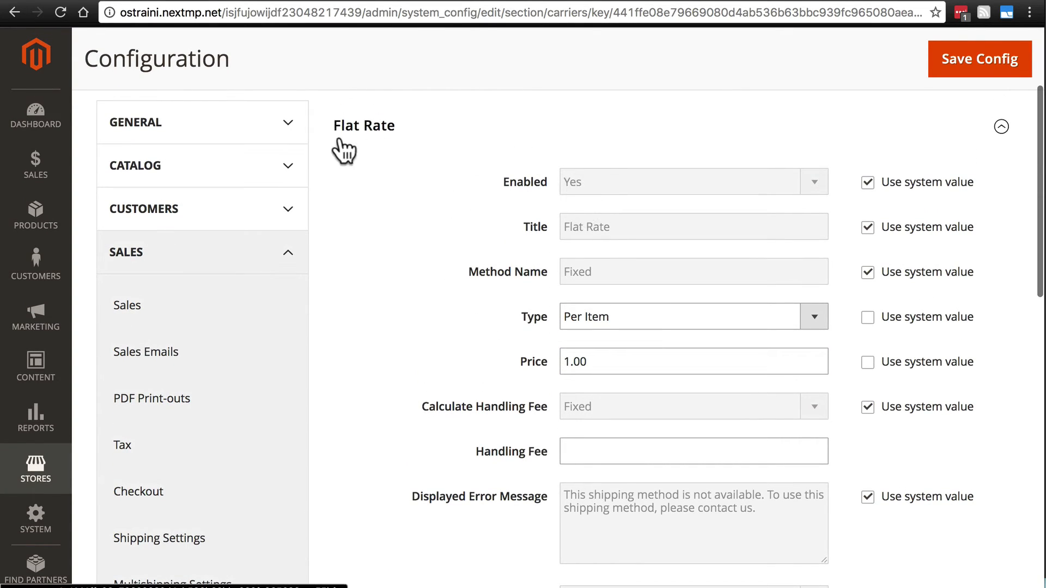
mouse_move(446, 193)
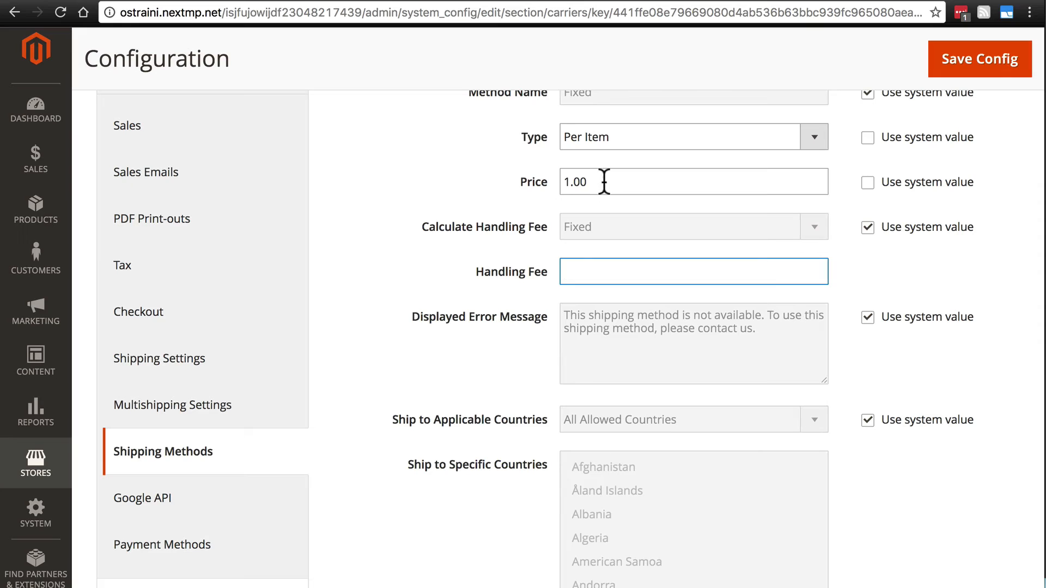
mouse_move(494, 165)
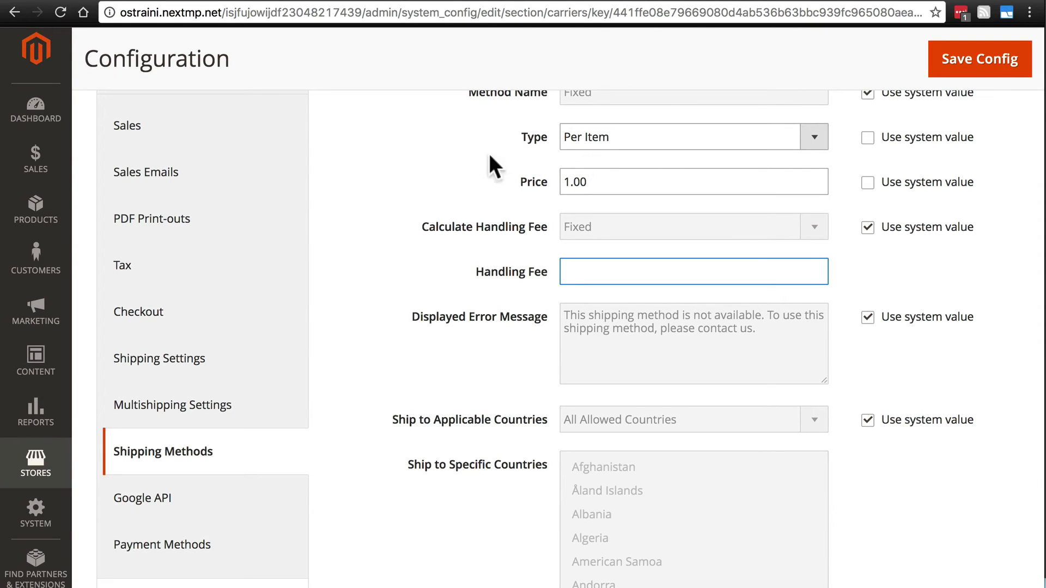
mouse_move(591, 262)
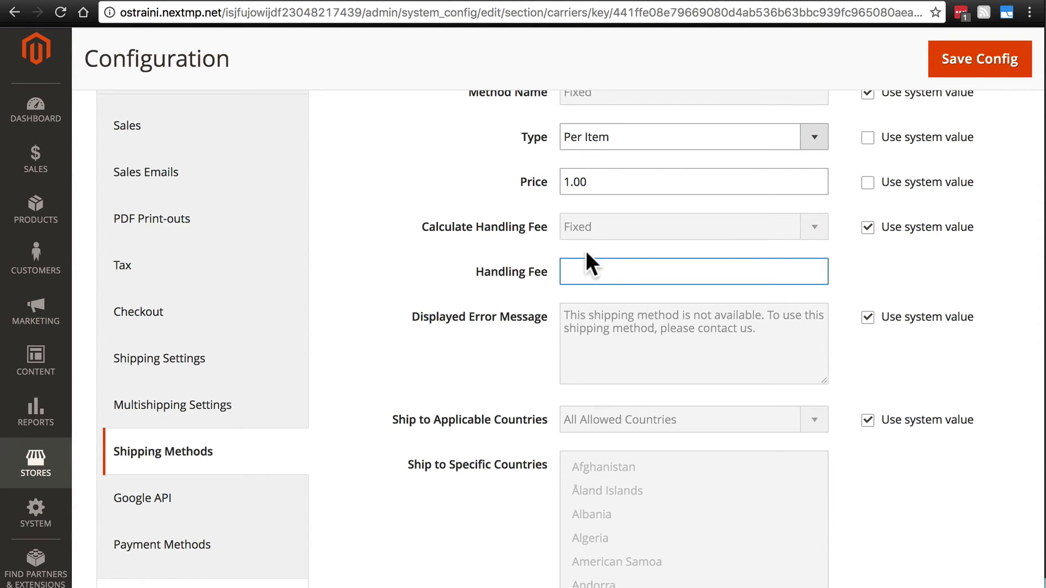
text(0.50)
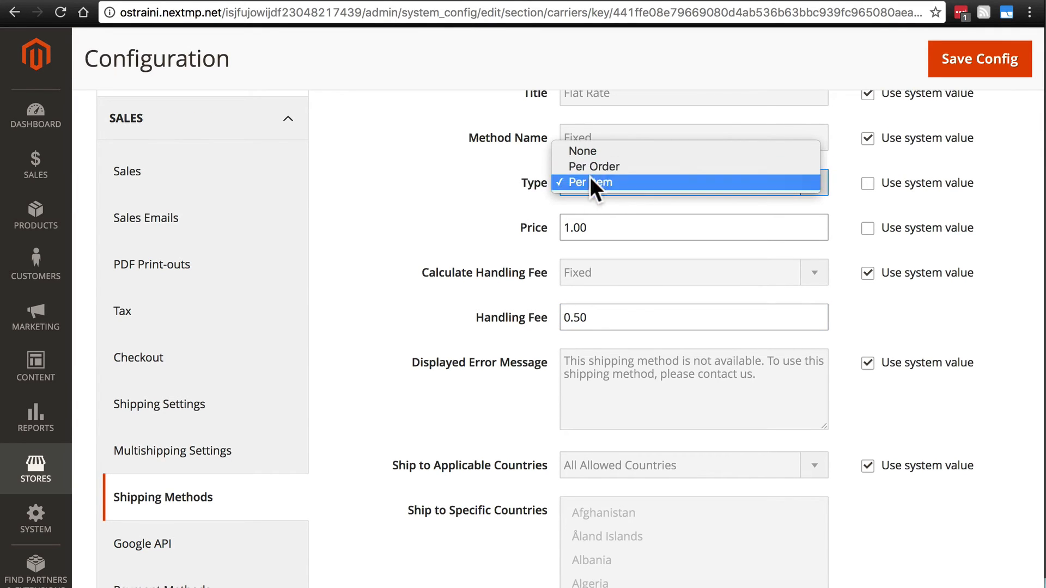
Override the handling fee calculation default, keeping it Fixed rather than Percent
click(592, 182)
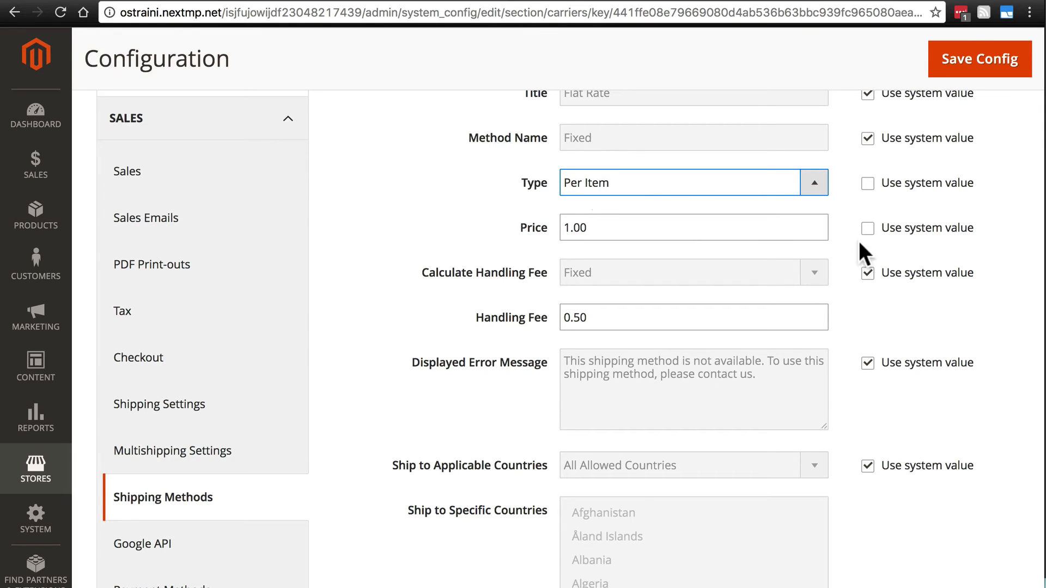
click(867, 273)
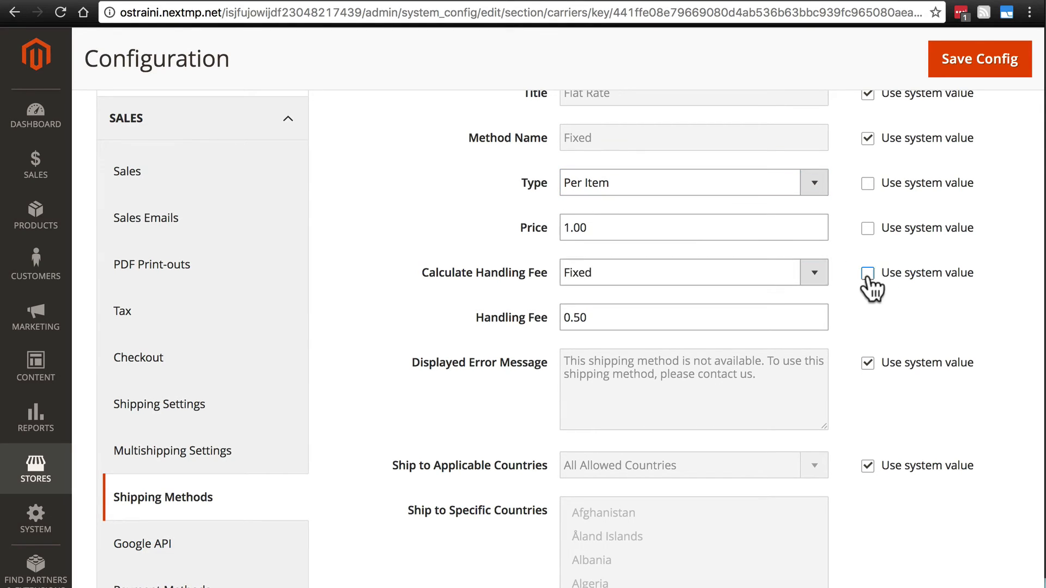
click(690, 272)
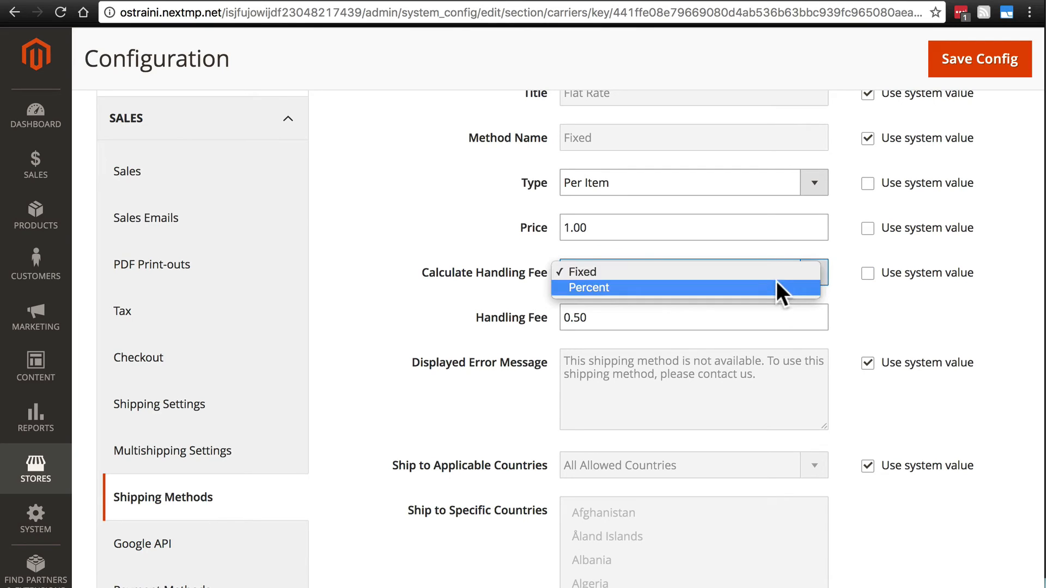
mouse_move(674, 271)
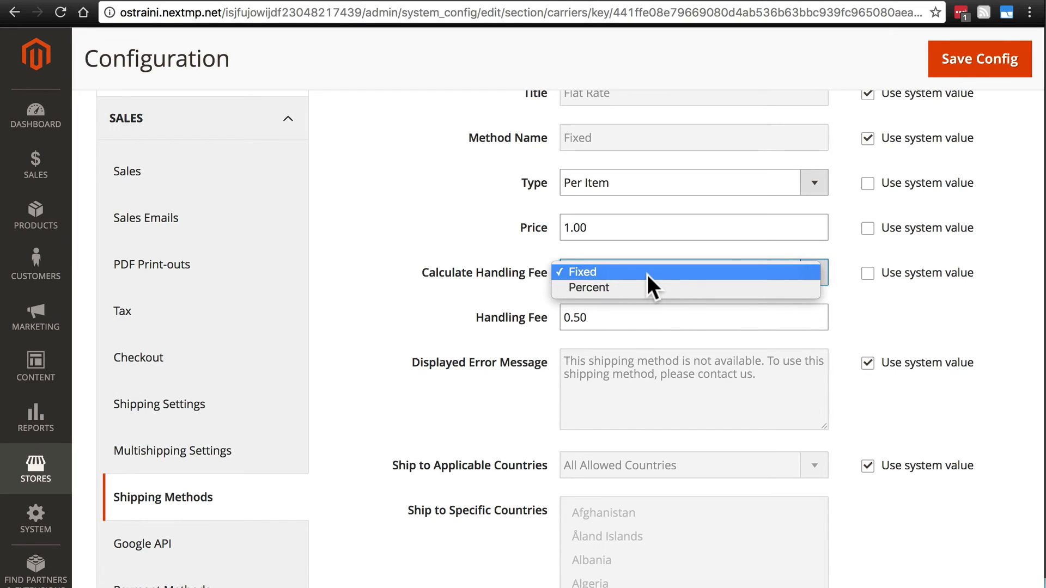
mouse_move(642, 293)
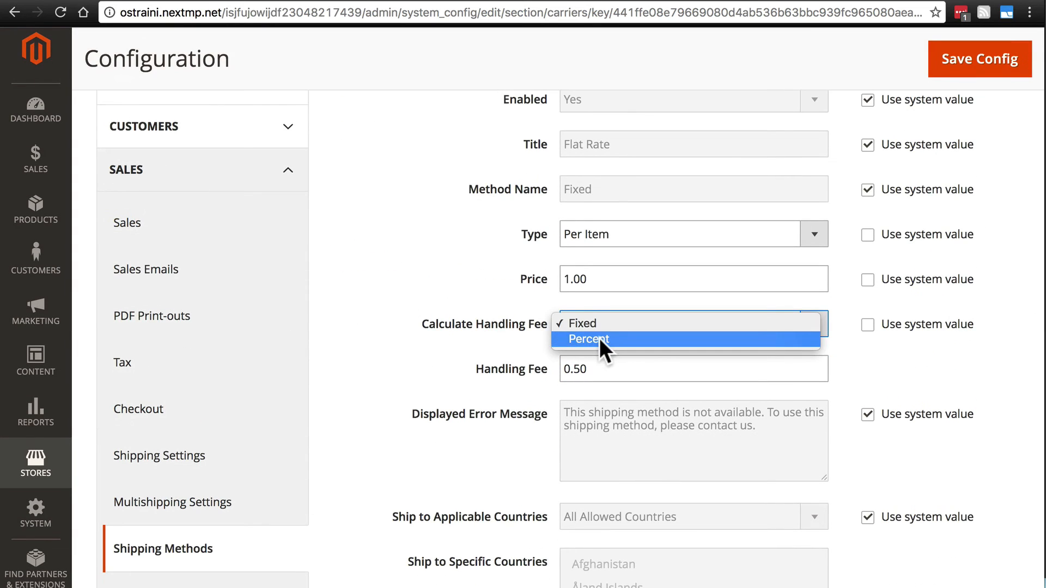
mouse_move(612, 352)
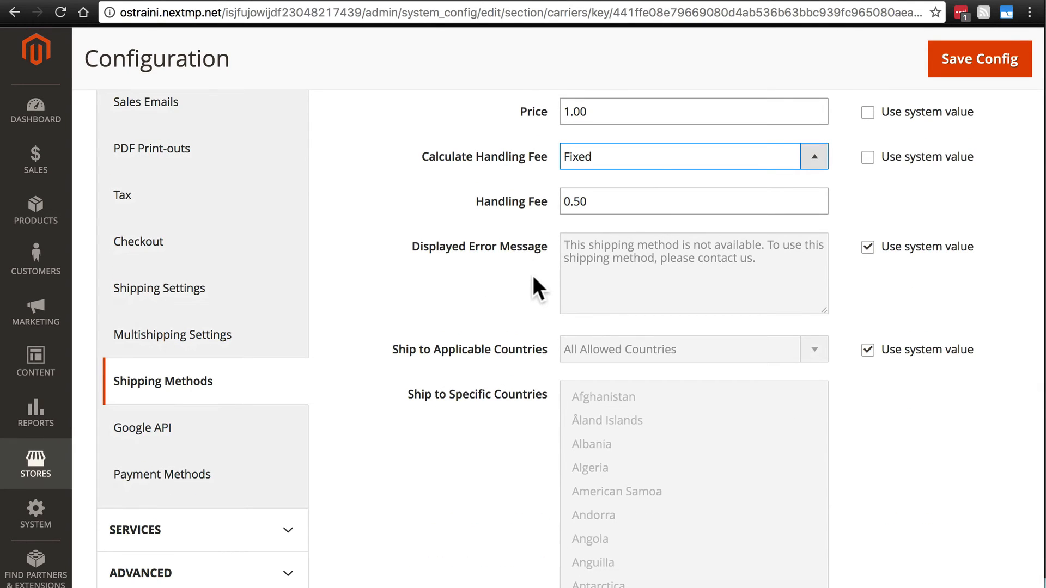
scroll(down, 3)
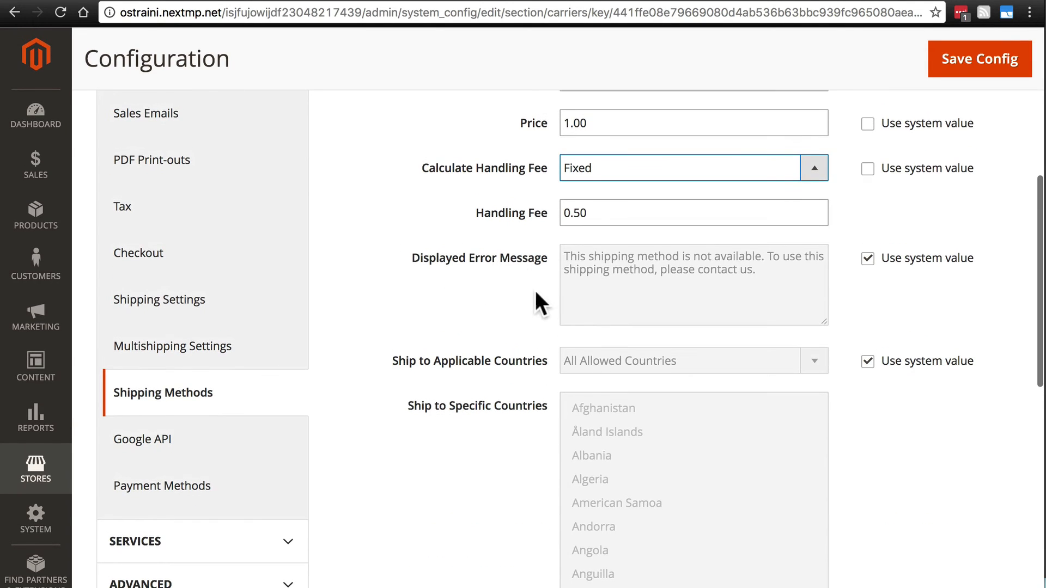
scroll(down, 3)
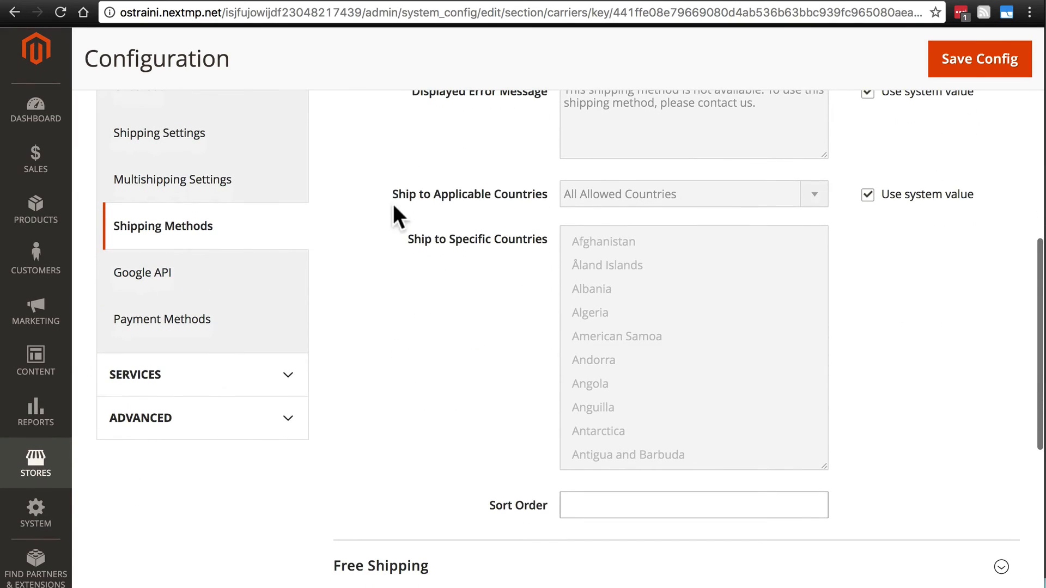
mouse_move(473, 193)
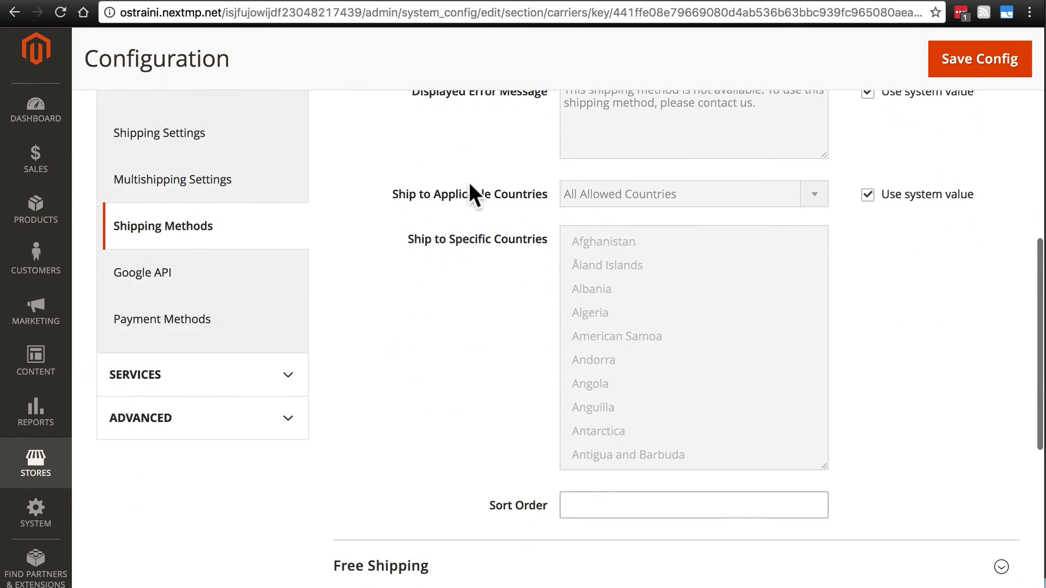
mouse_move(536, 203)
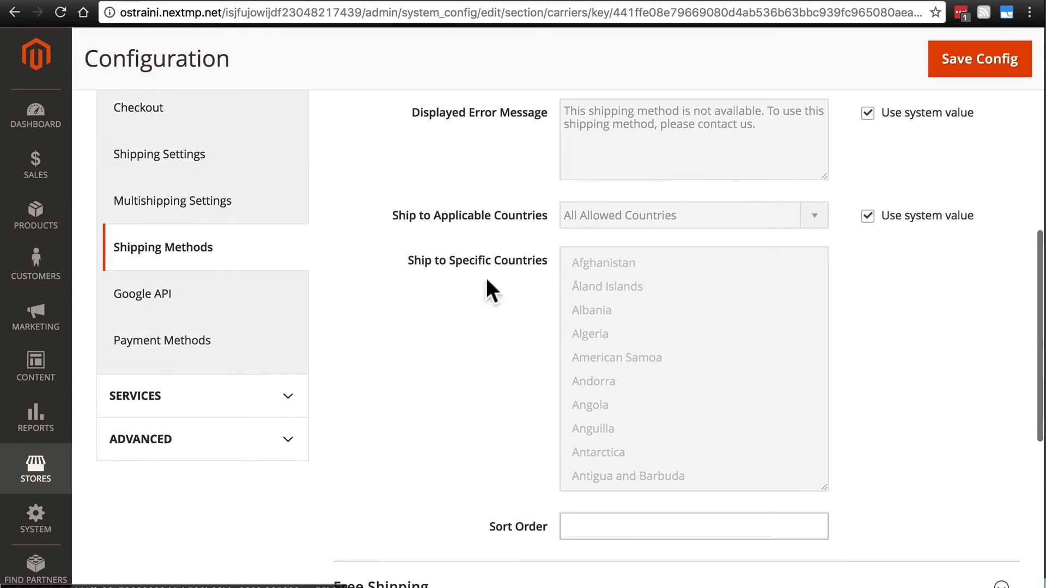
click(694, 215)
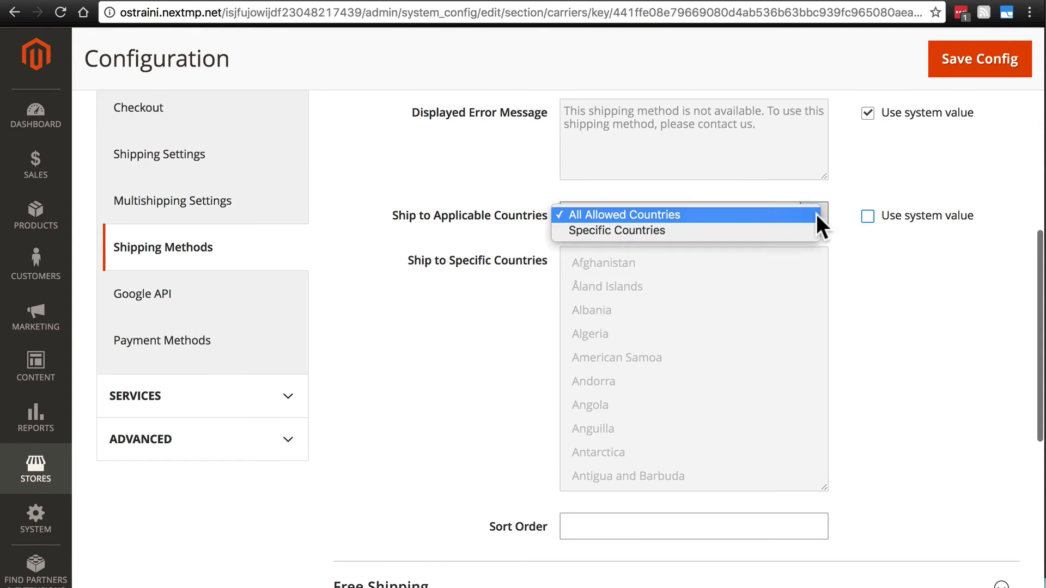
click(616, 230)
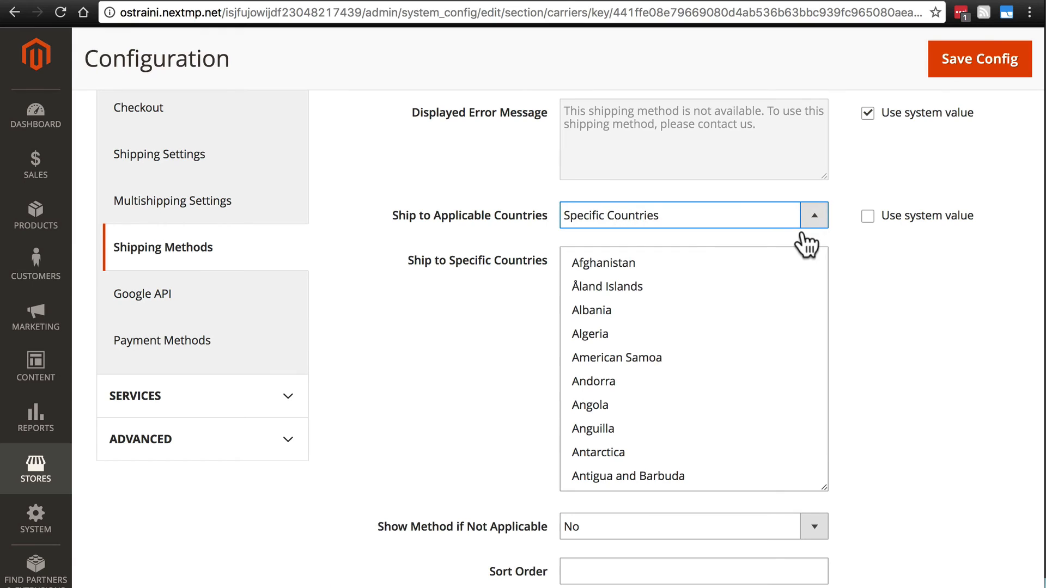
mouse_move(774, 263)
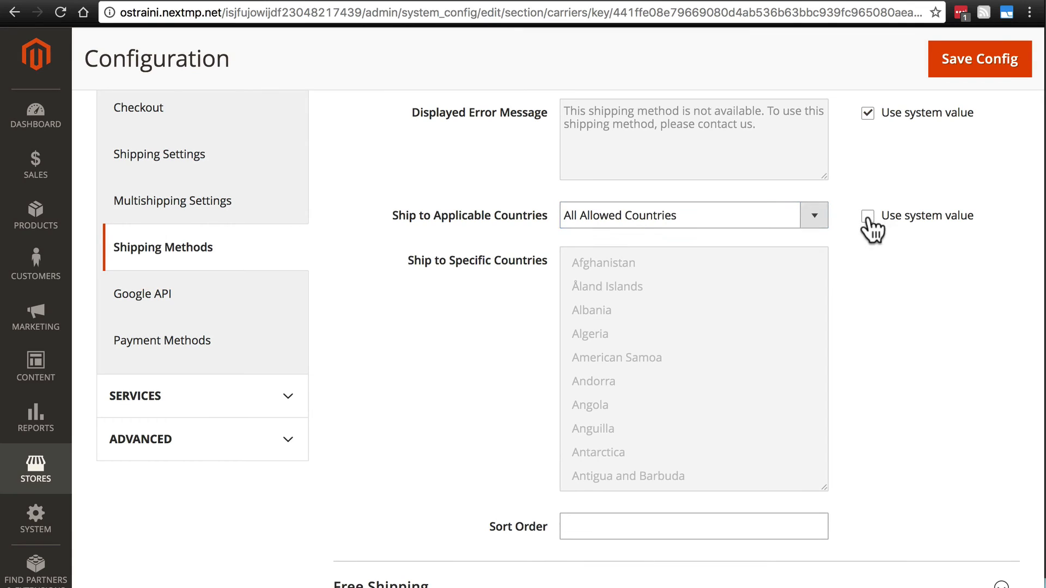
click(868, 214)
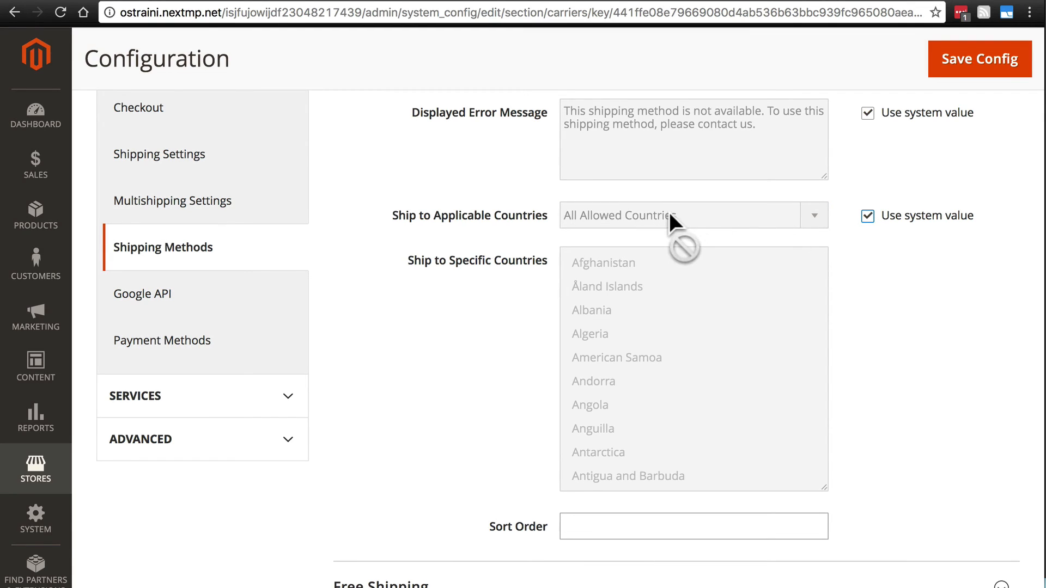
scroll(down, 3)
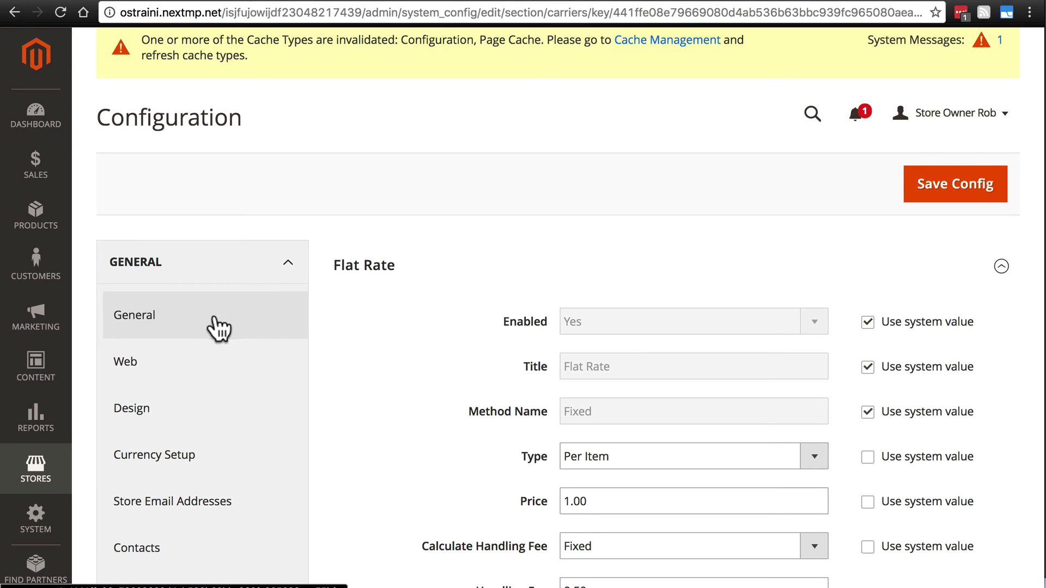
scroll(down, 3)
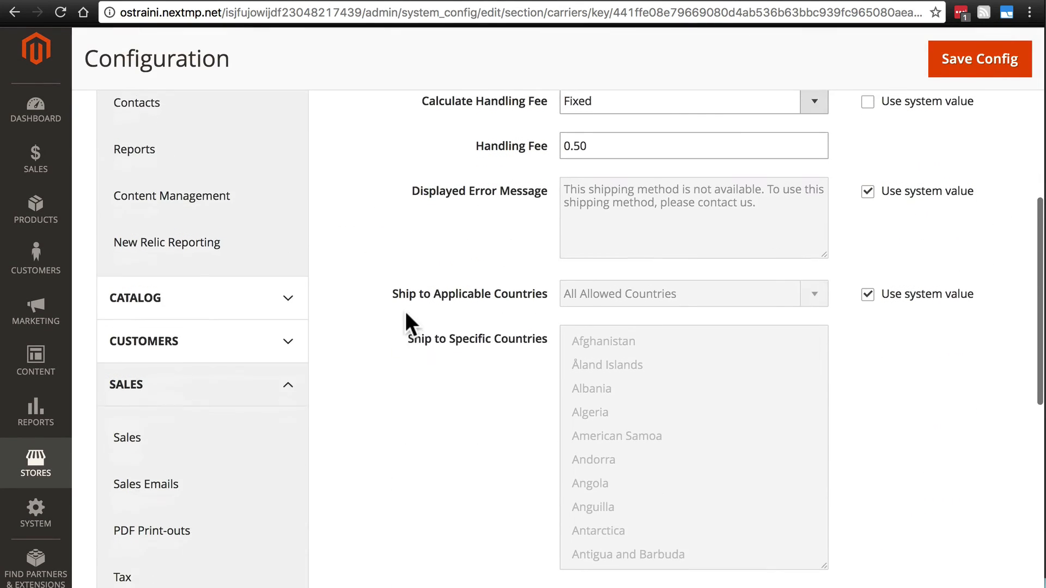
scroll(down, 3)
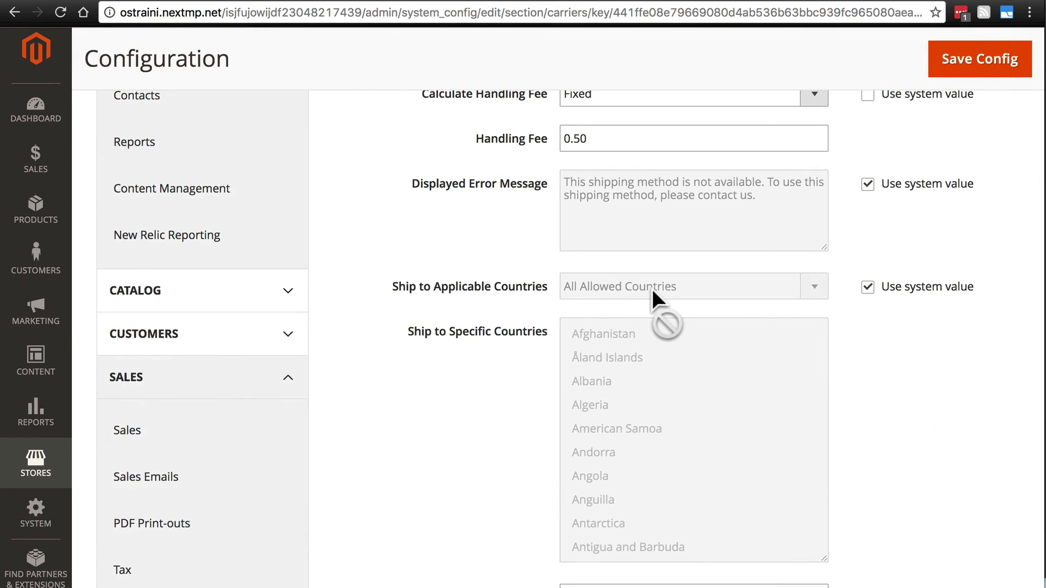
scroll(down, 3)
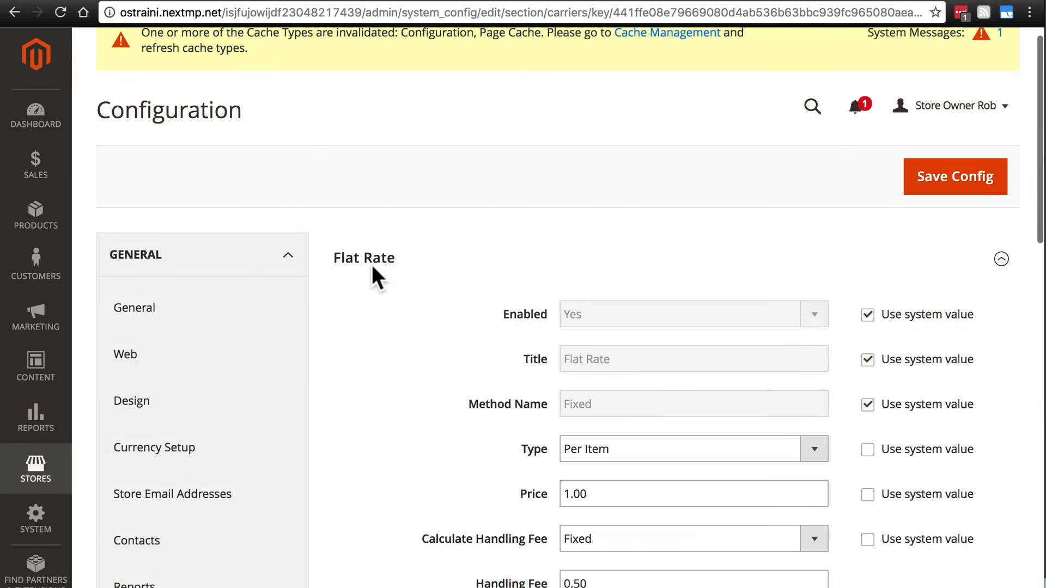
Scroll to the expanded Free Shipping section and focus its Minimum Order Amount field
scroll(down, 3)
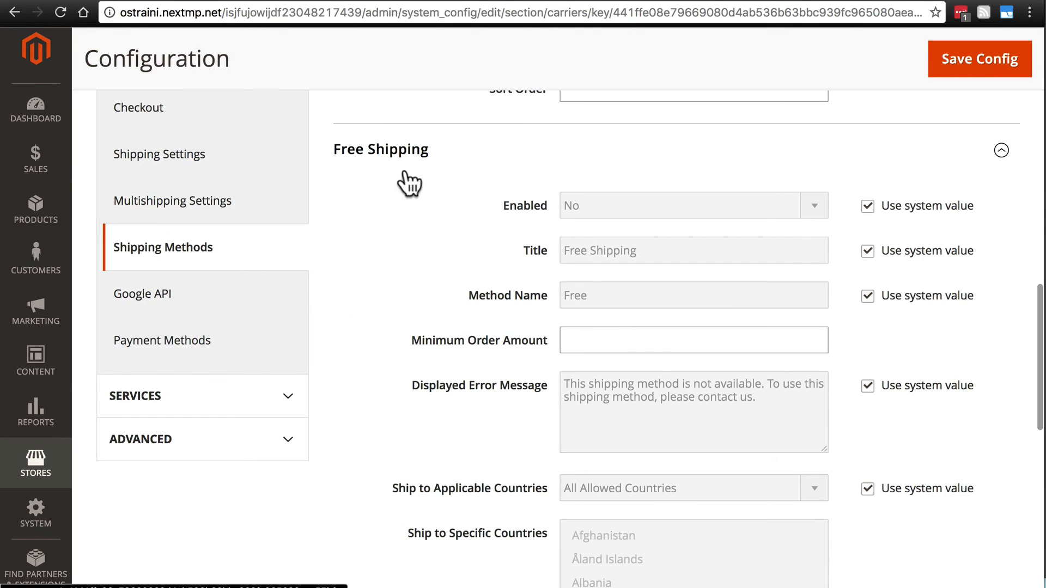
mouse_move(456, 216)
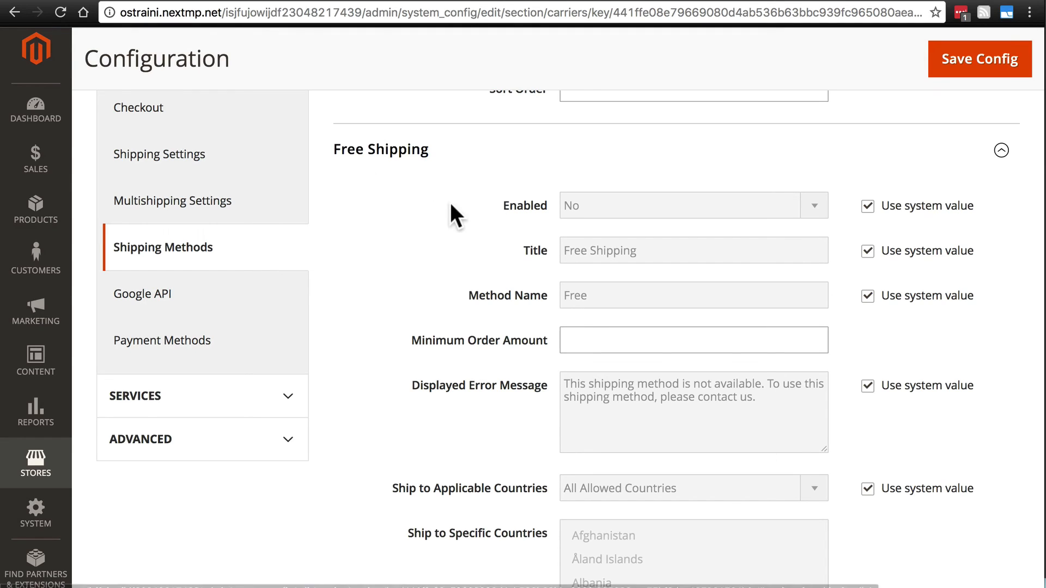
mouse_move(367, 191)
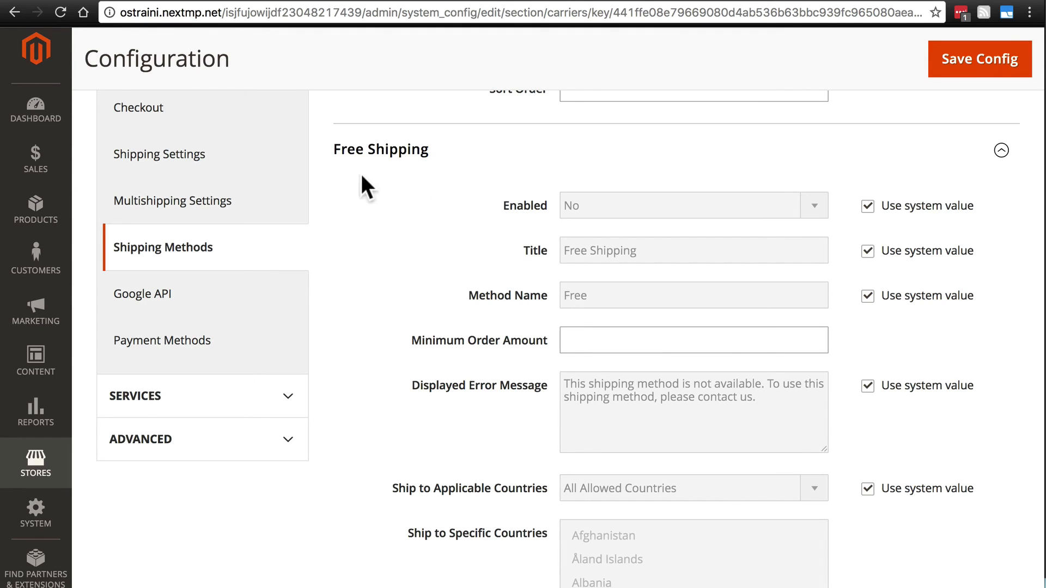
mouse_move(402, 181)
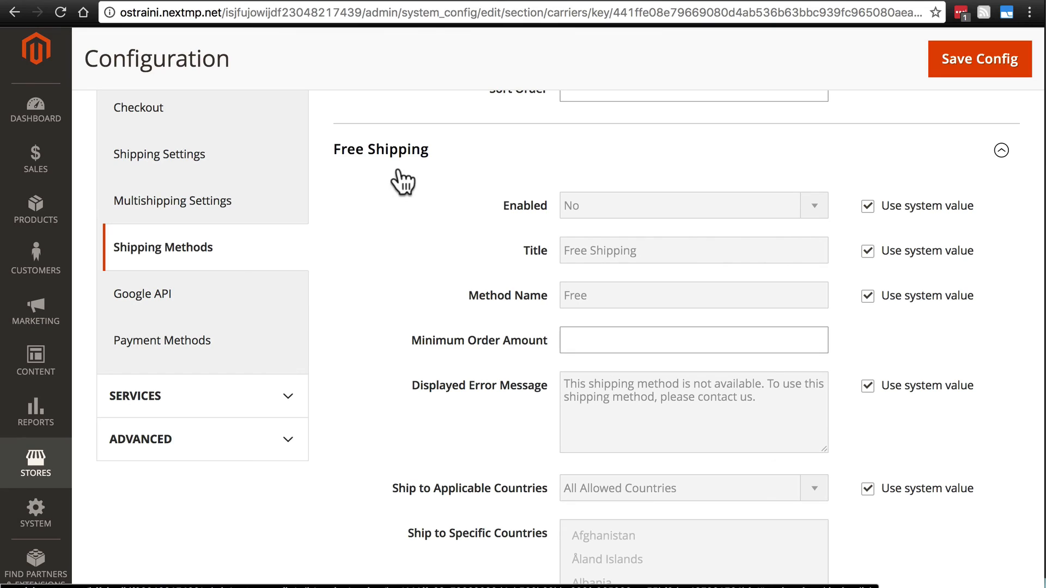
click(692, 340)
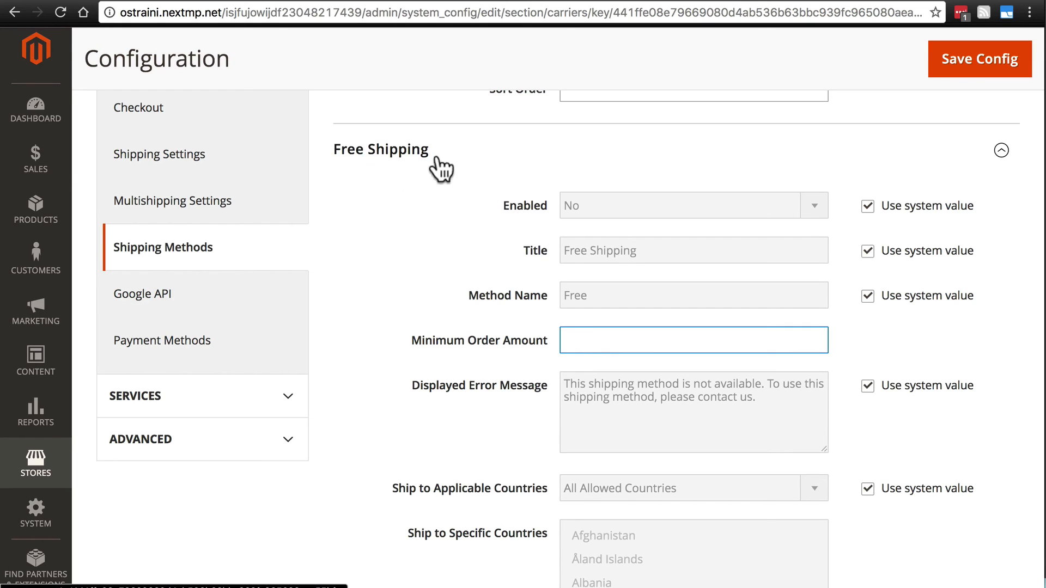
mouse_move(400, 202)
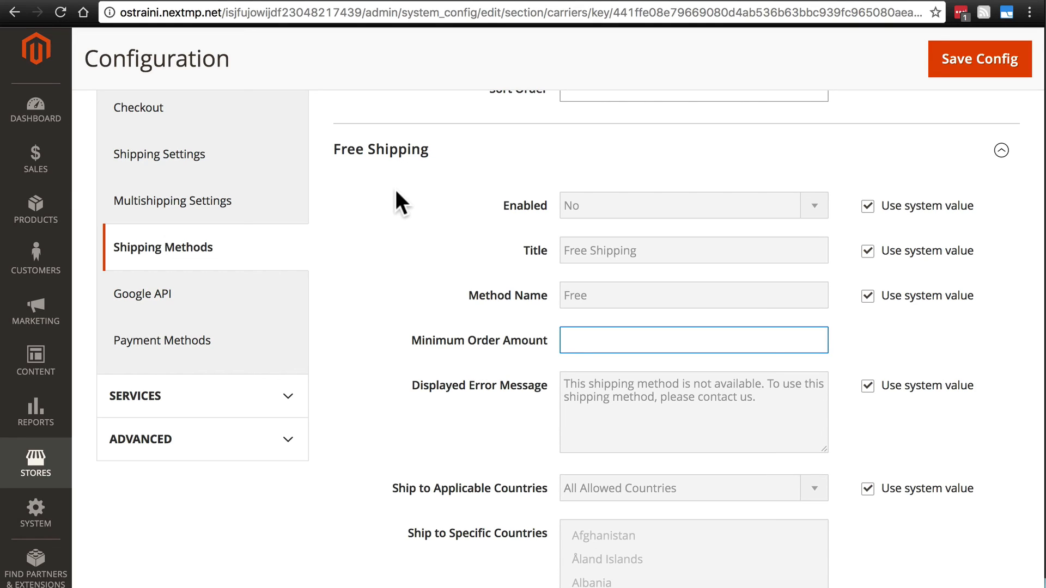
mouse_move(446, 311)
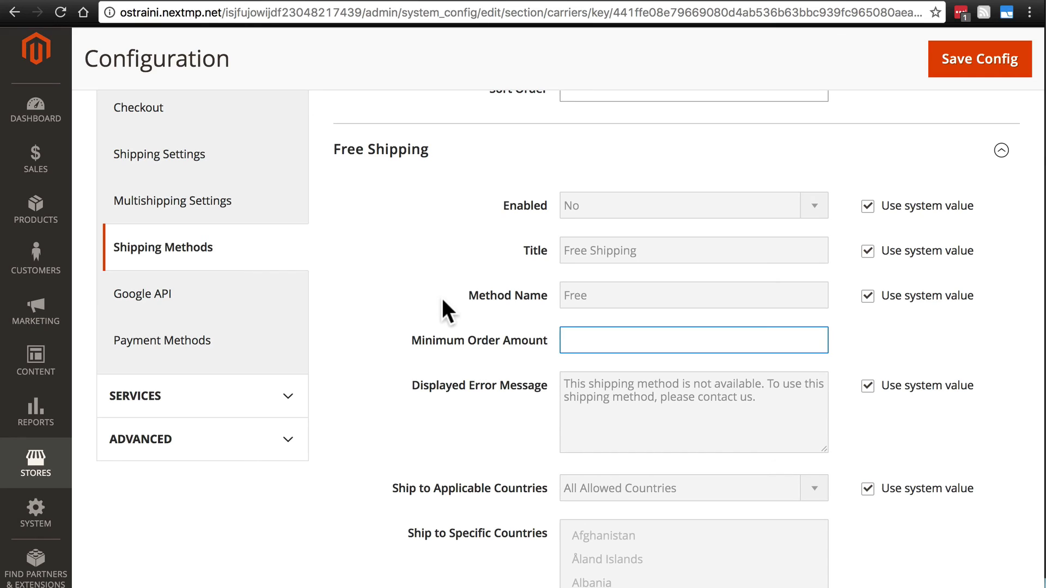
Set Free Shipping minimum order amount to 50.00 and unlock its Enabled setting from the default
text(50.00)
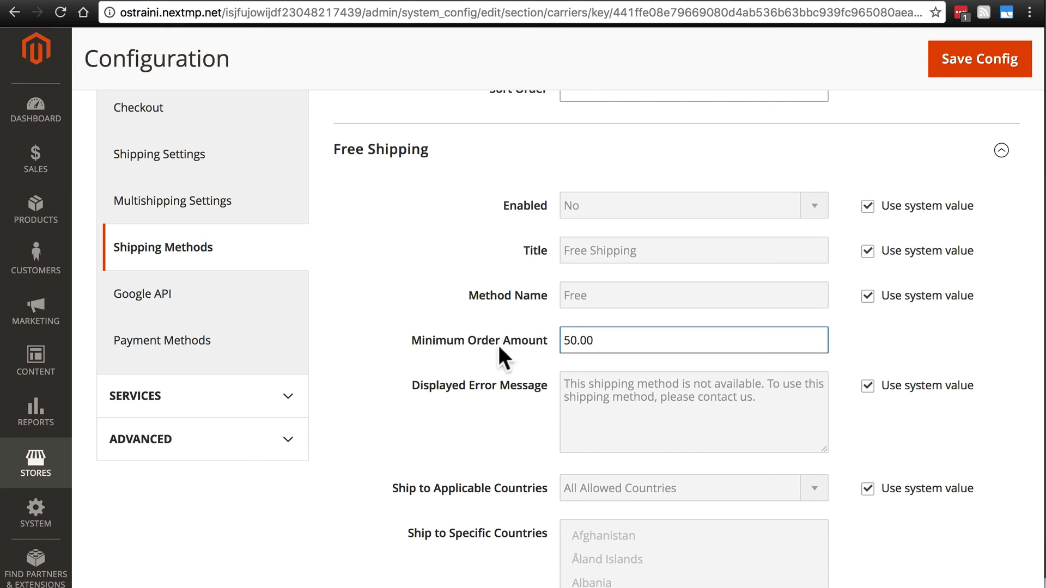
click(579, 340)
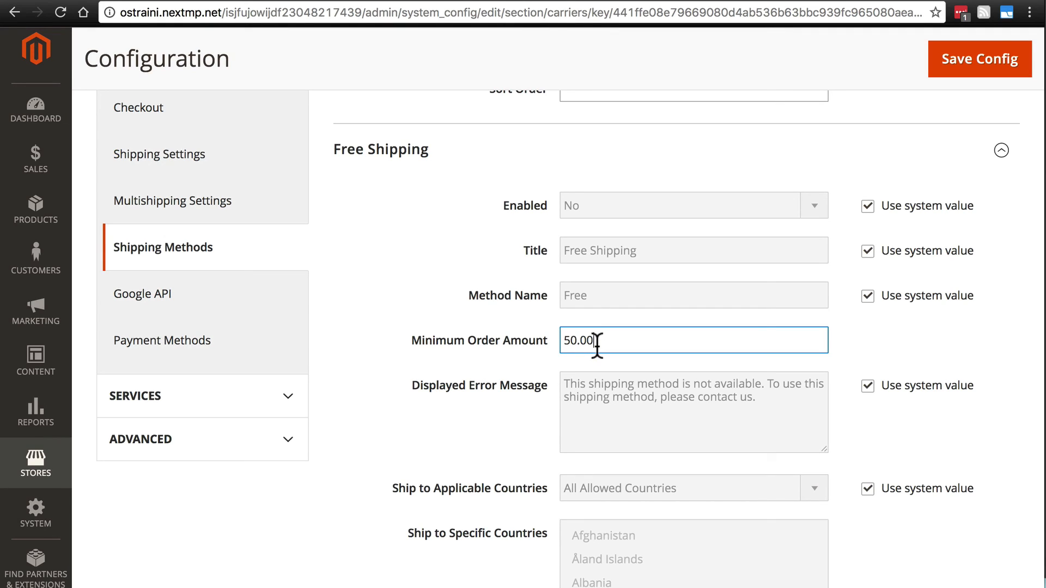
mouse_move(461, 314)
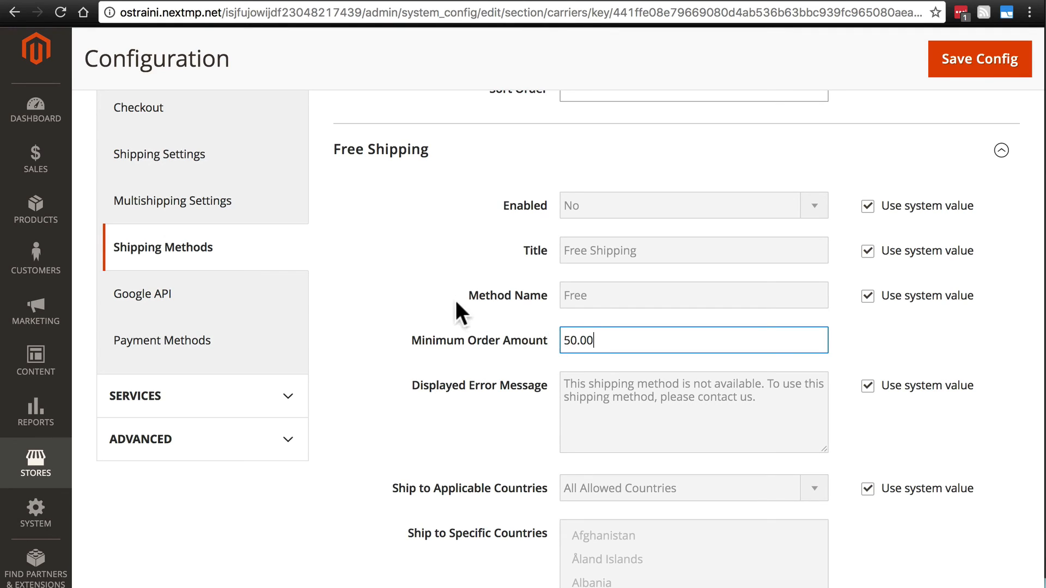
click(867, 205)
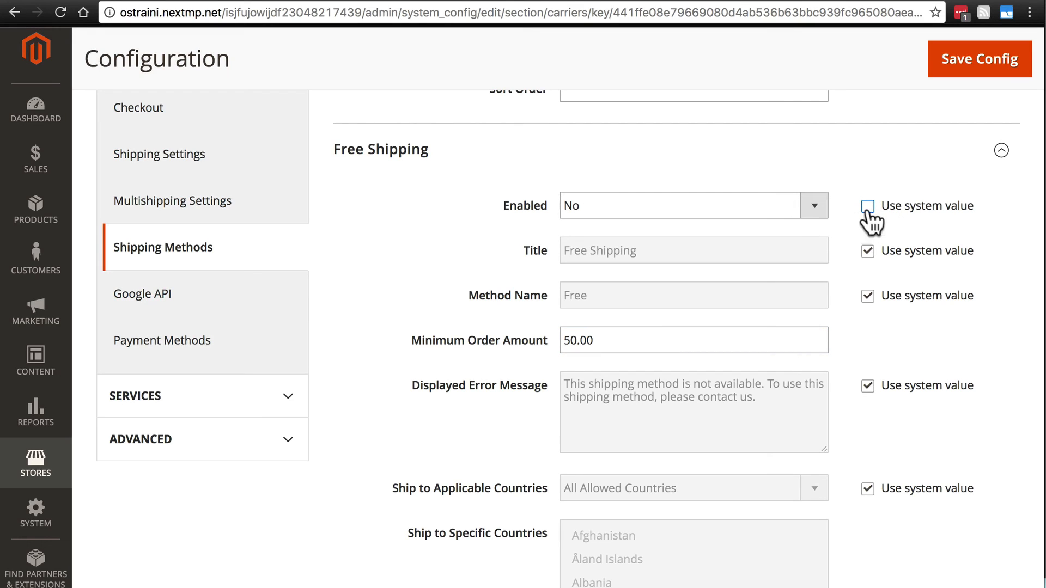
Set Free Shipping Enabled to Yes, keeping the 50.00 minimum order amount
click(692, 205)
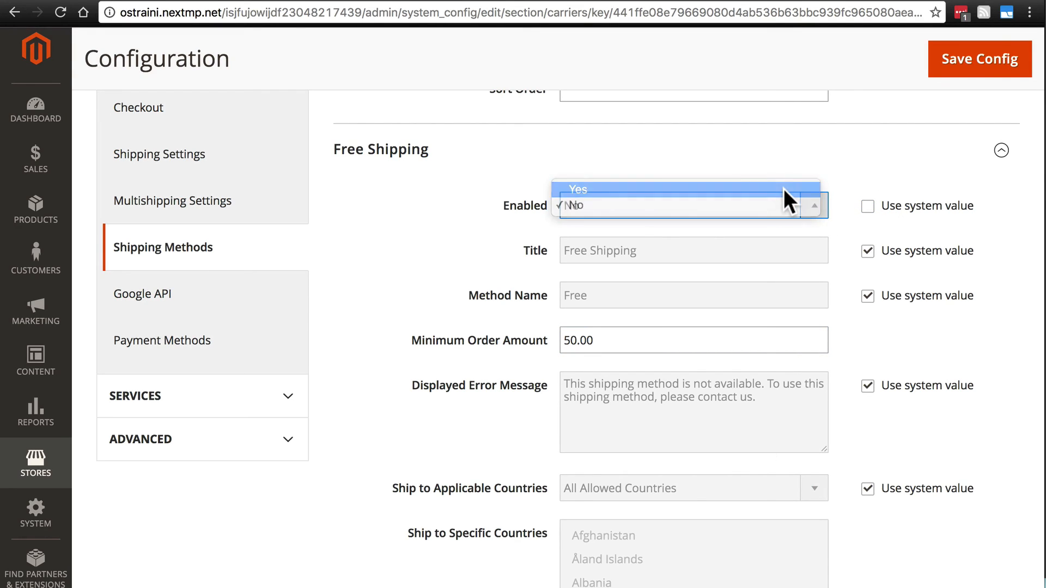
click(578, 189)
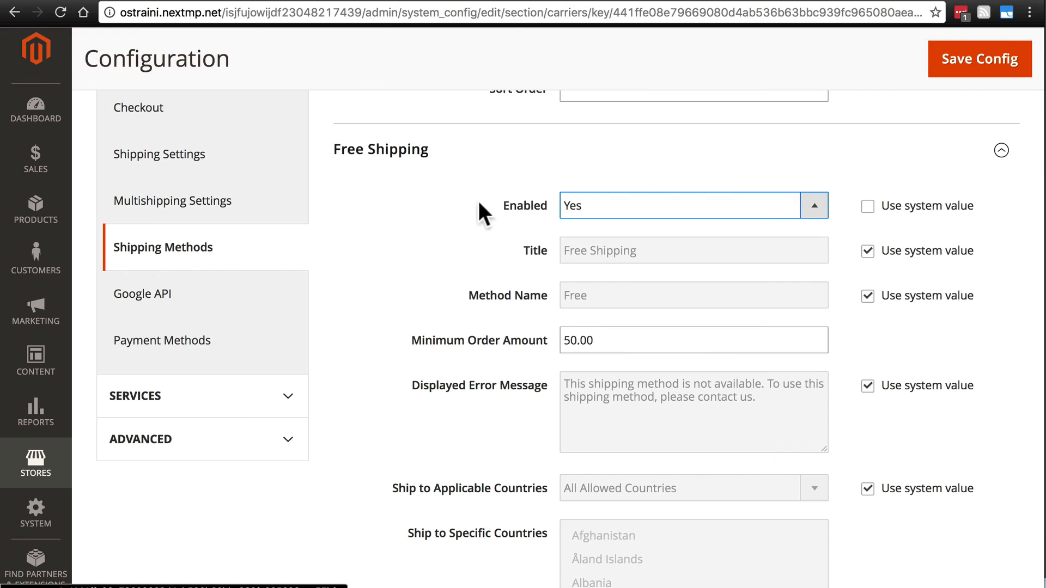
mouse_move(607, 274)
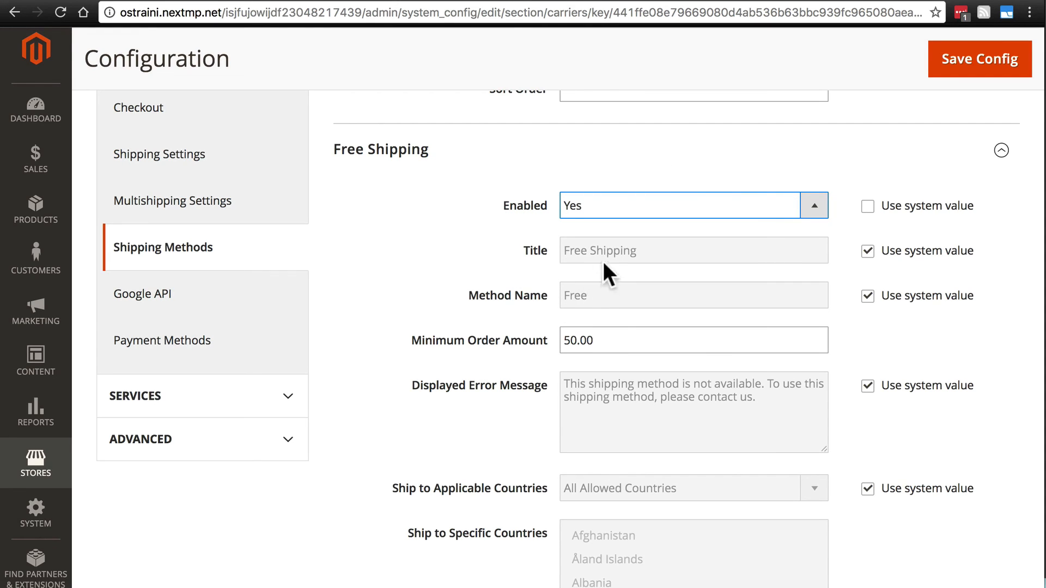
mouse_move(614, 279)
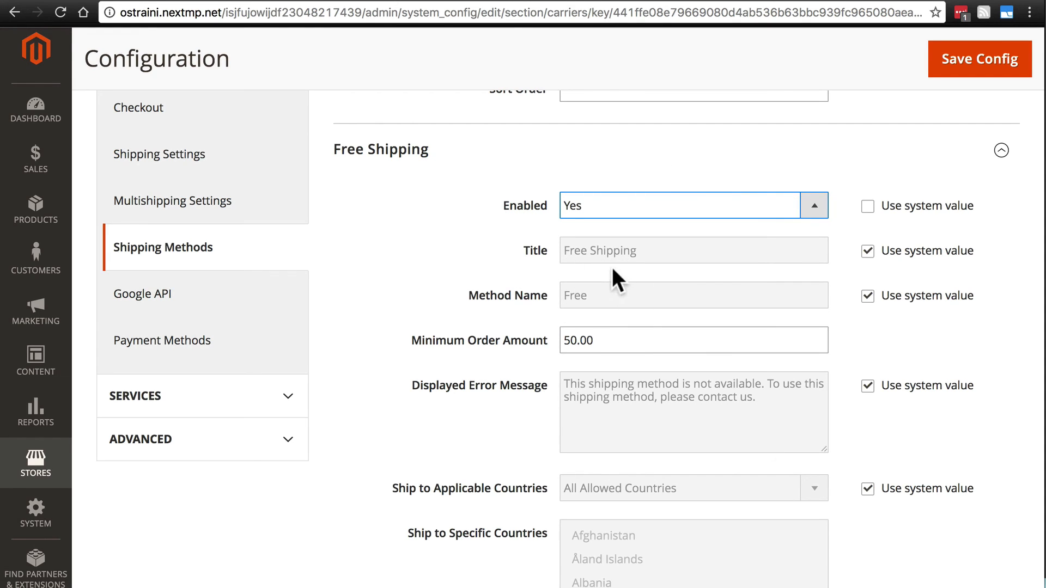
scroll(down, 3)
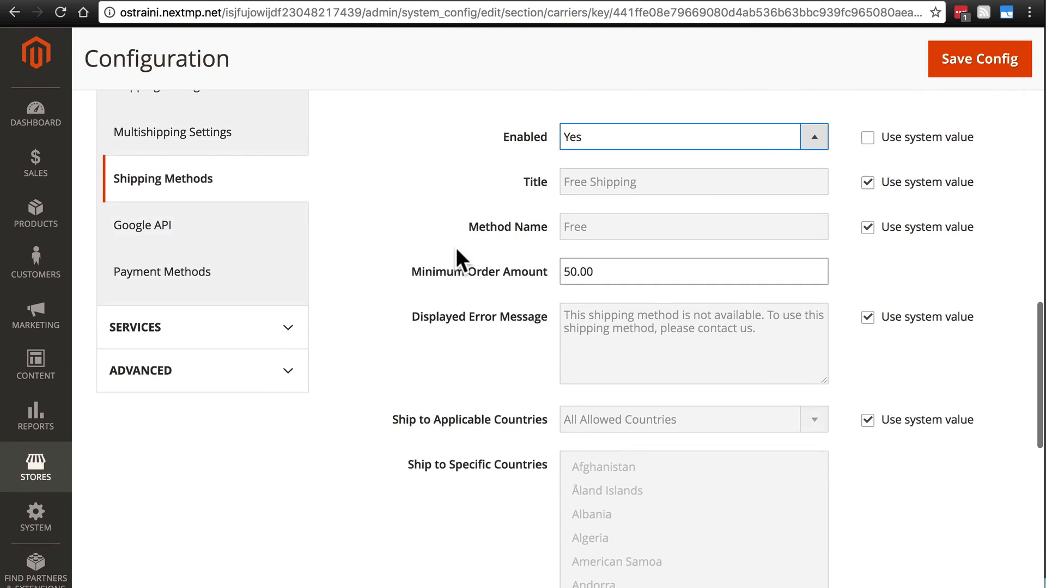